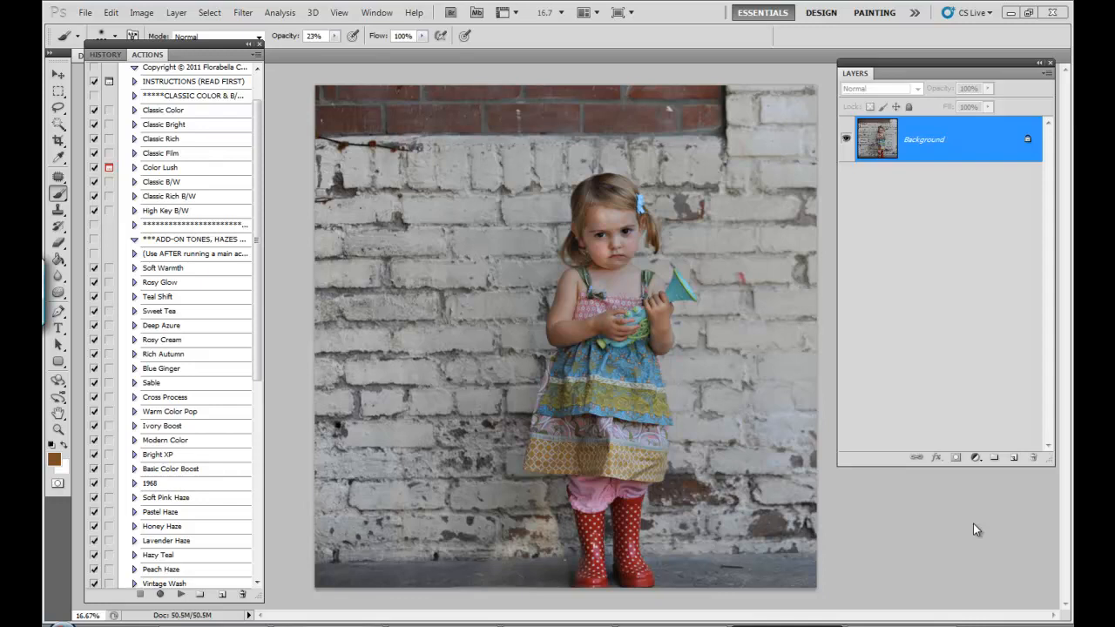
mouse_move(1007, 483)
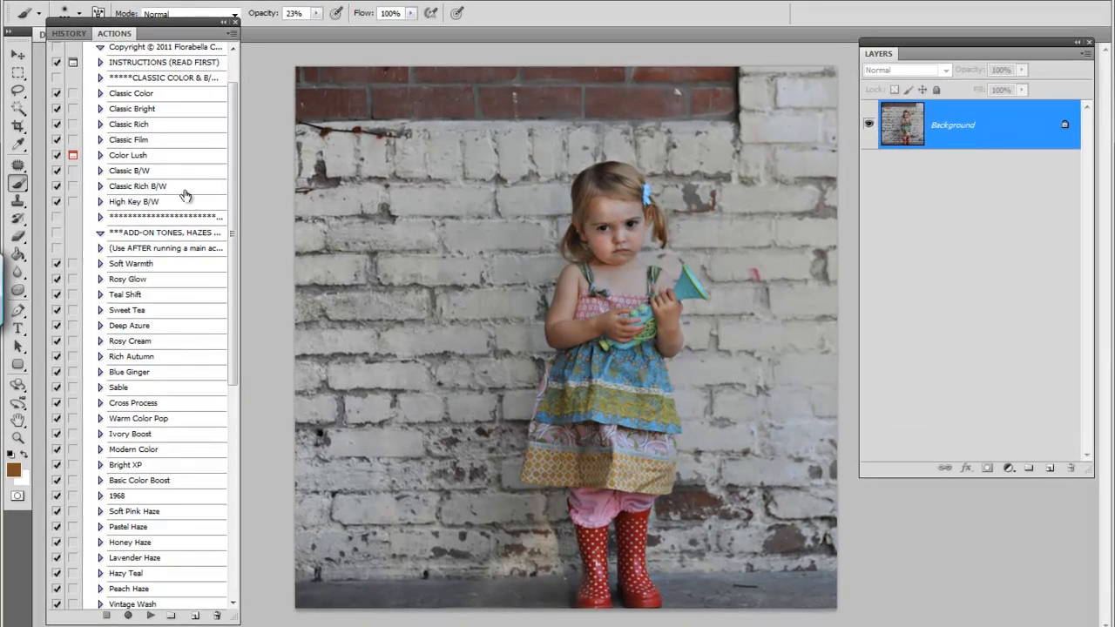
Step: Play the Color Lush action and dismiss its brushing instructions message
click(129, 155)
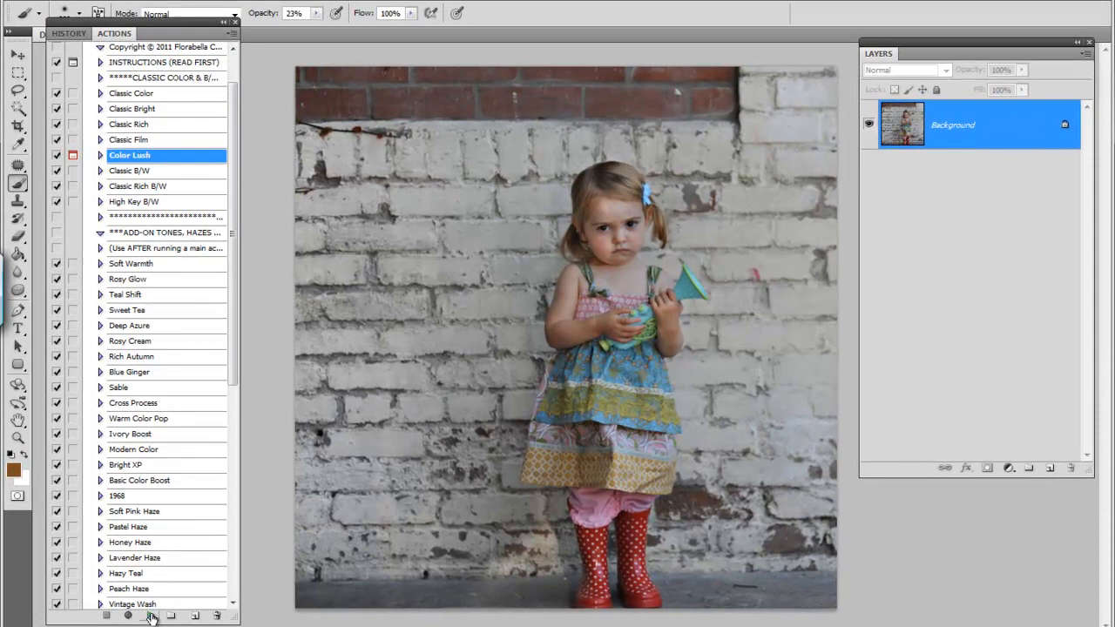
click(150, 617)
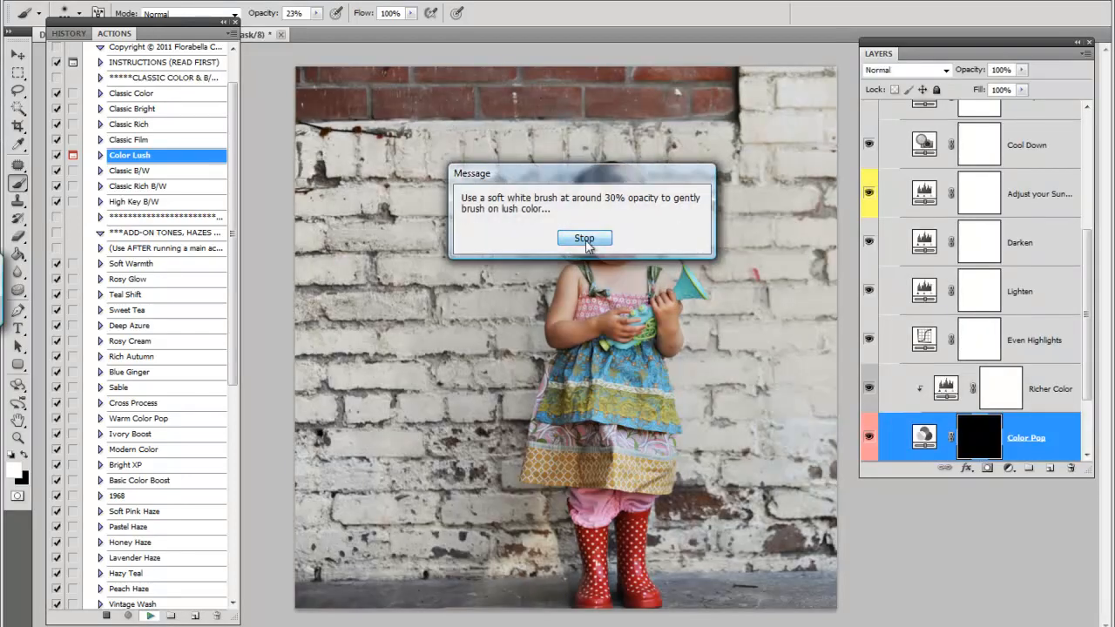
click(583, 237)
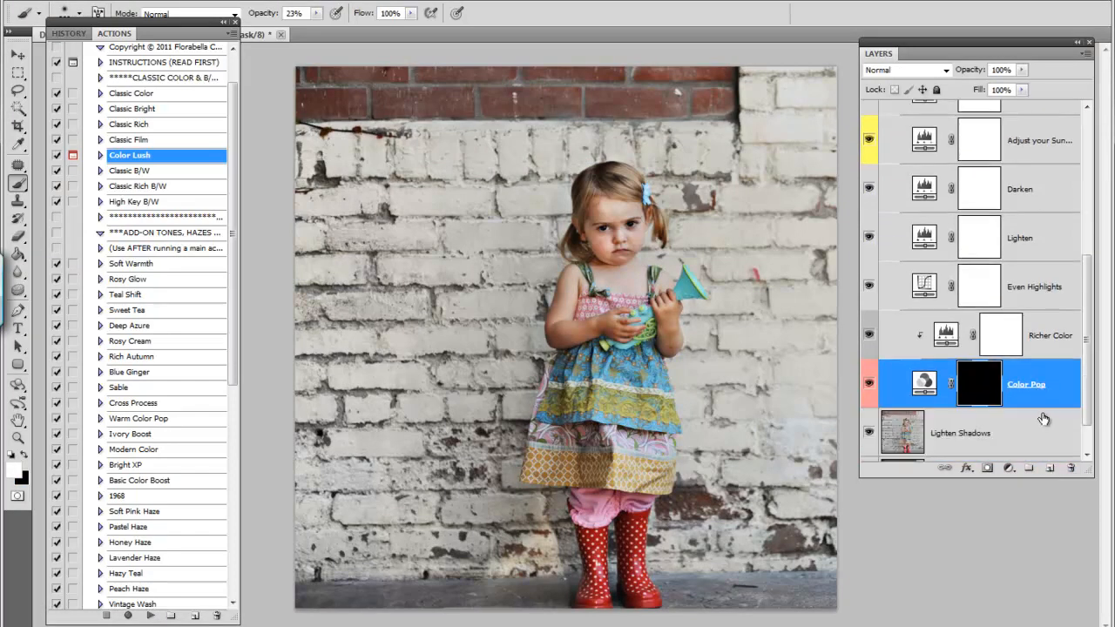
Step: Bring the Lighten layer to 75% opacity to brighten the toddler photo
scroll(down, 3)
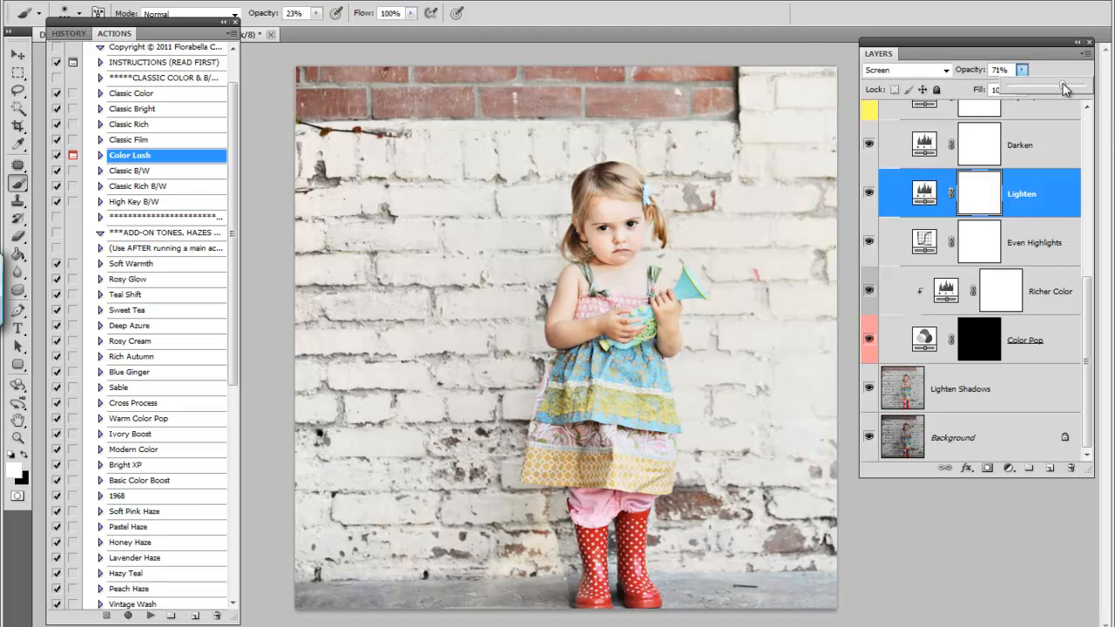
drag(1062, 88, 1066, 87)
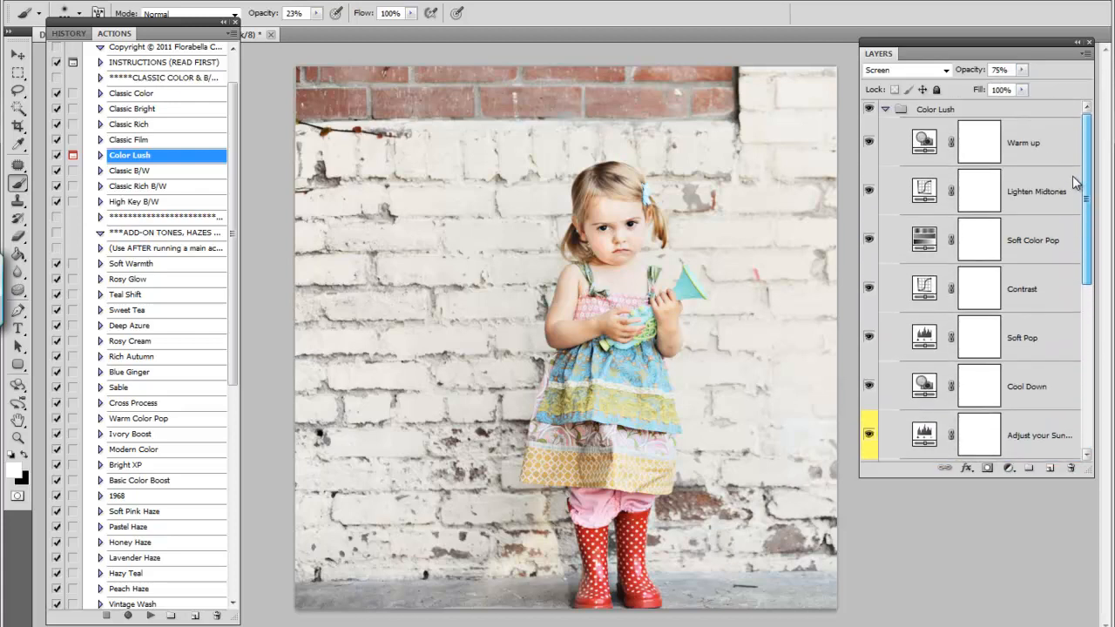
scroll(down, 3)
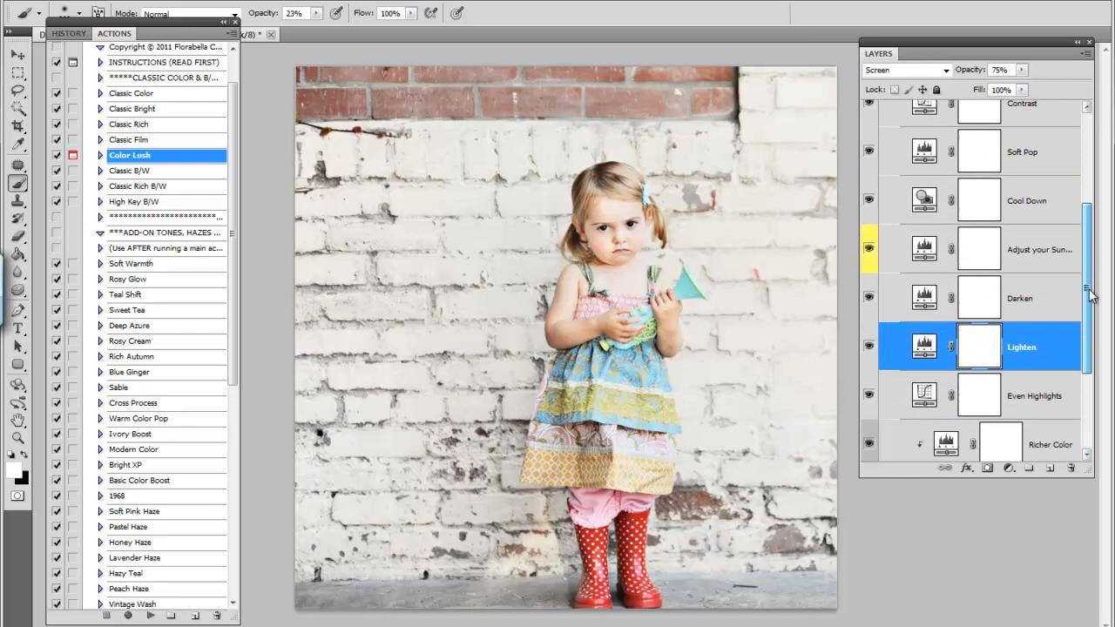
scroll(down, 3)
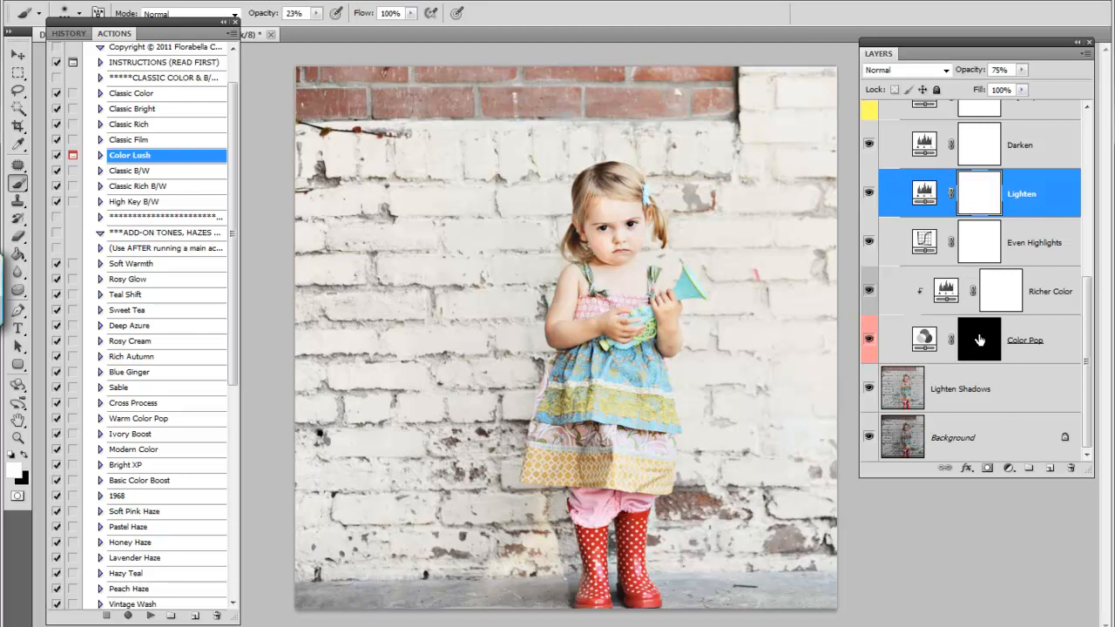
Step: Target the Color Pop layer's black mask for painting
click(1025, 340)
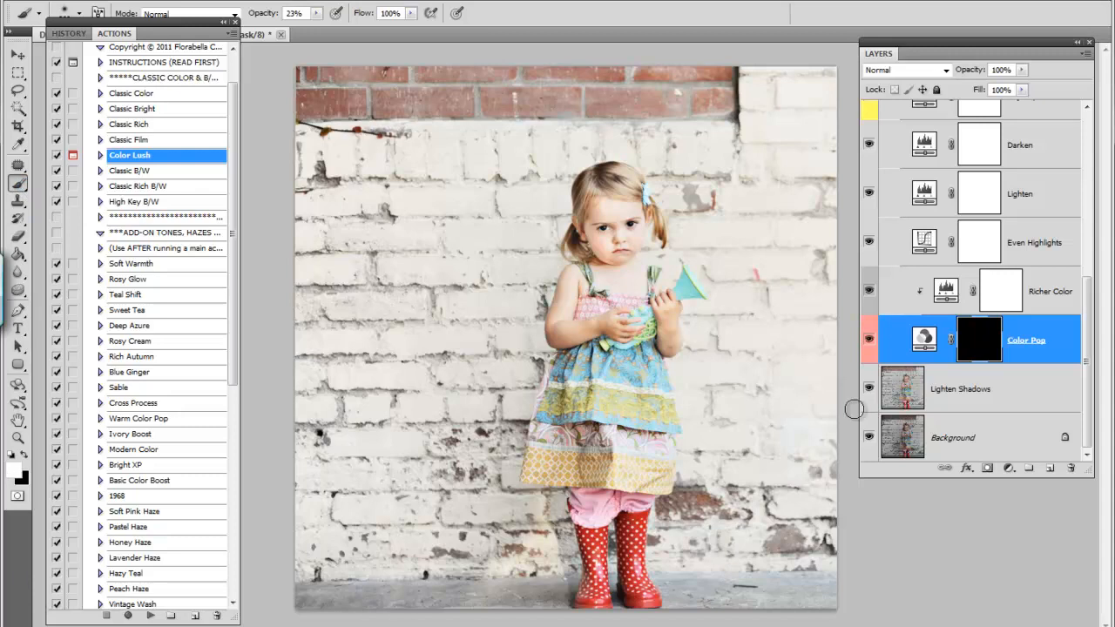
mouse_move(972, 340)
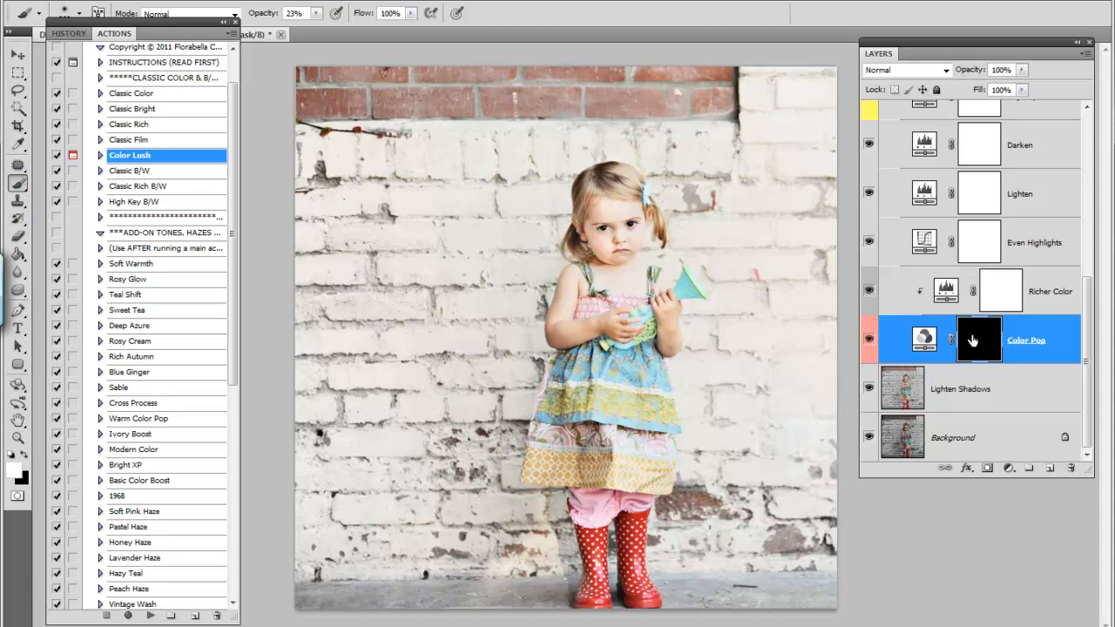
mouse_move(972, 340)
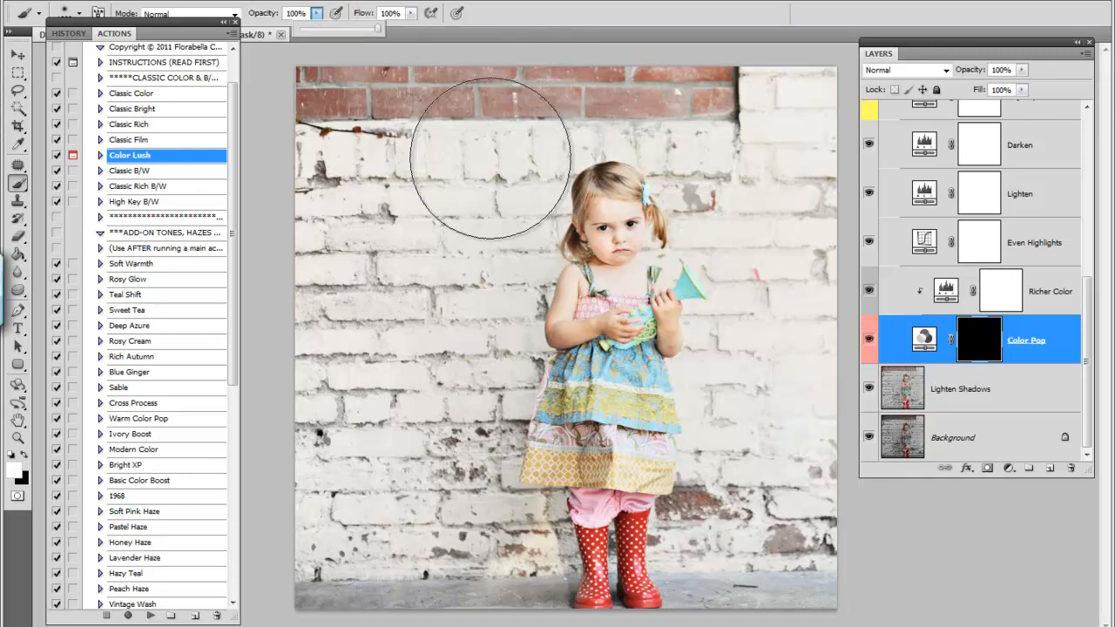
mouse_move(470, 171)
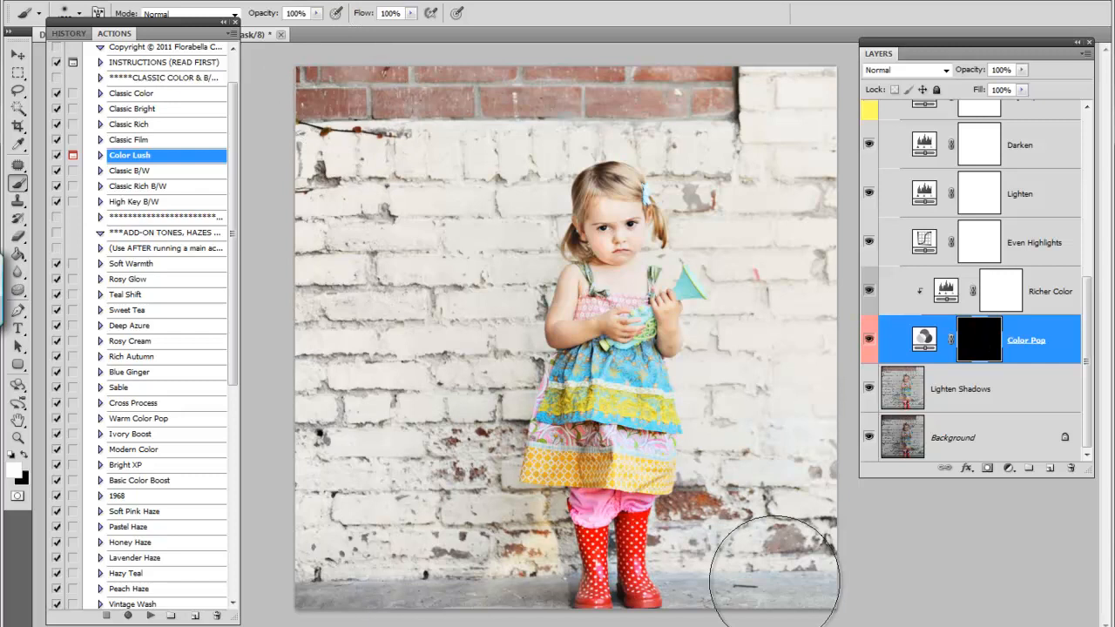
mouse_move(451, 328)
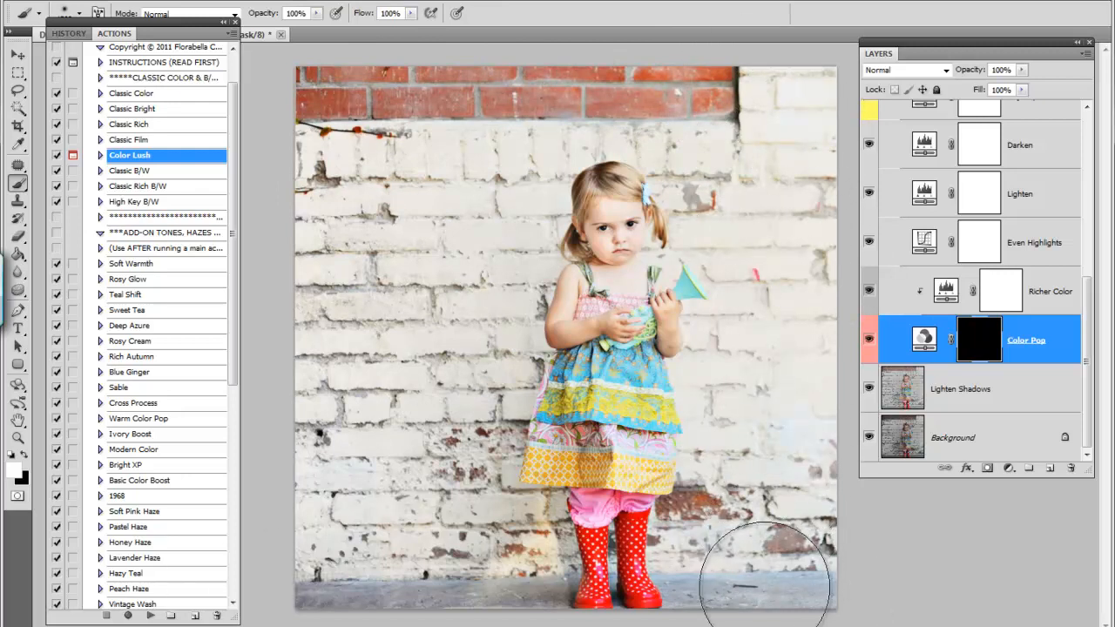
mouse_move(488, 244)
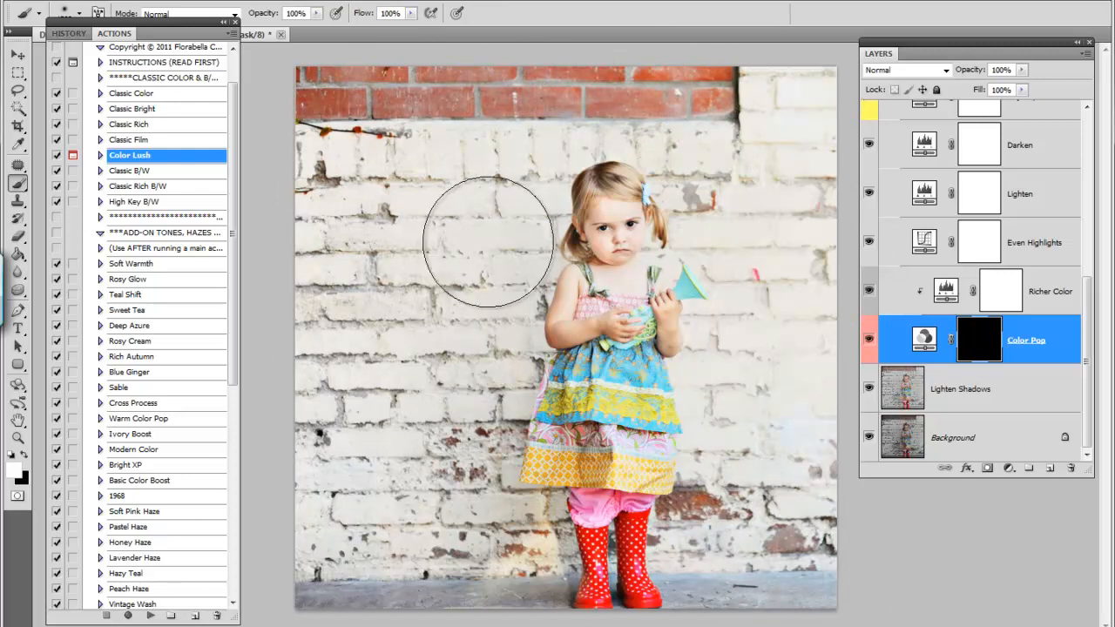
mouse_move(749, 244)
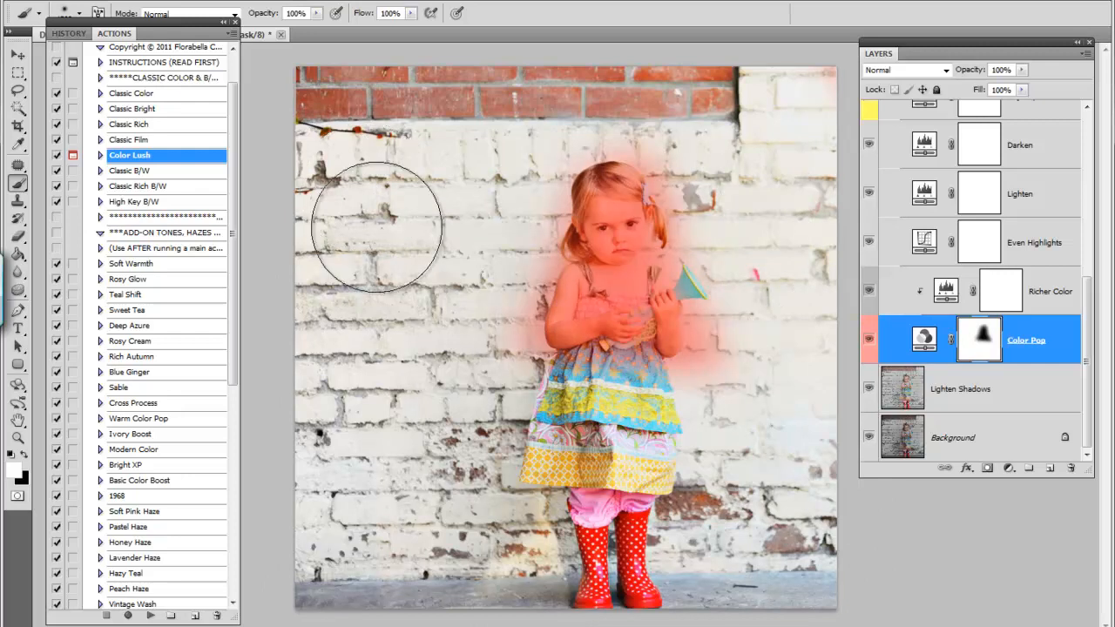
mouse_move(456, 280)
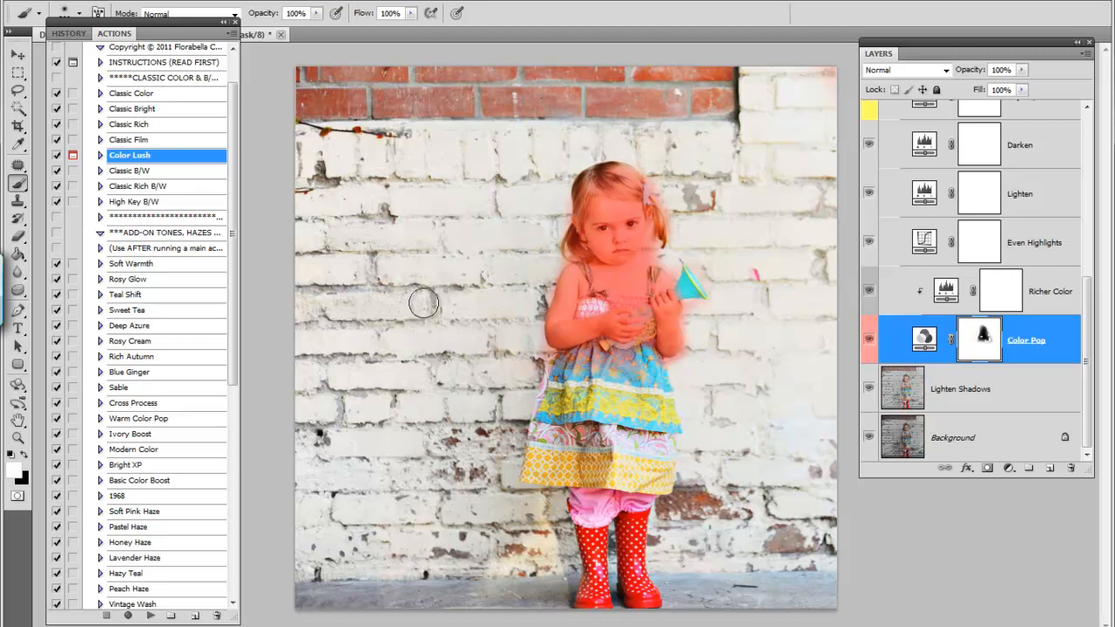
mouse_move(387, 296)
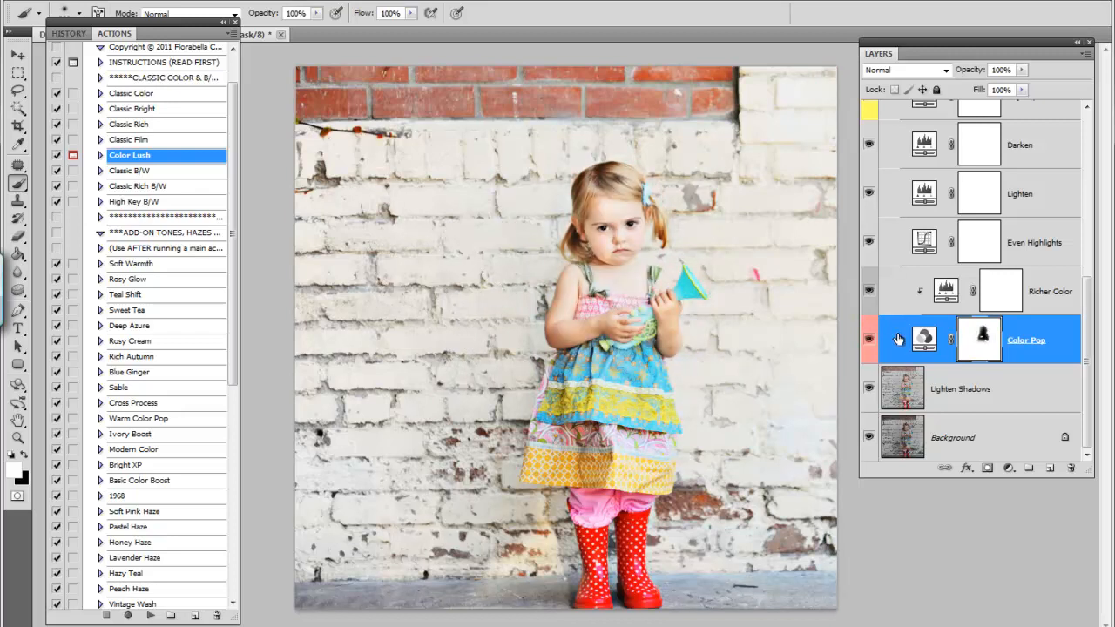
Step: Toggle layer visibility to check the Color Pop coverage on the toddler
click(868, 340)
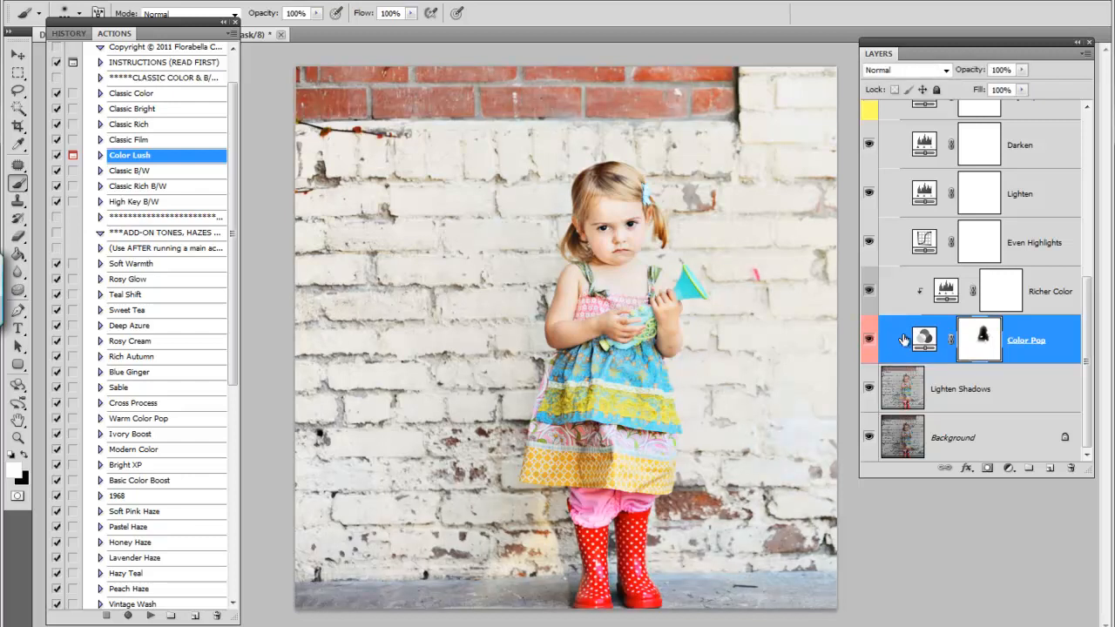
mouse_move(1053, 296)
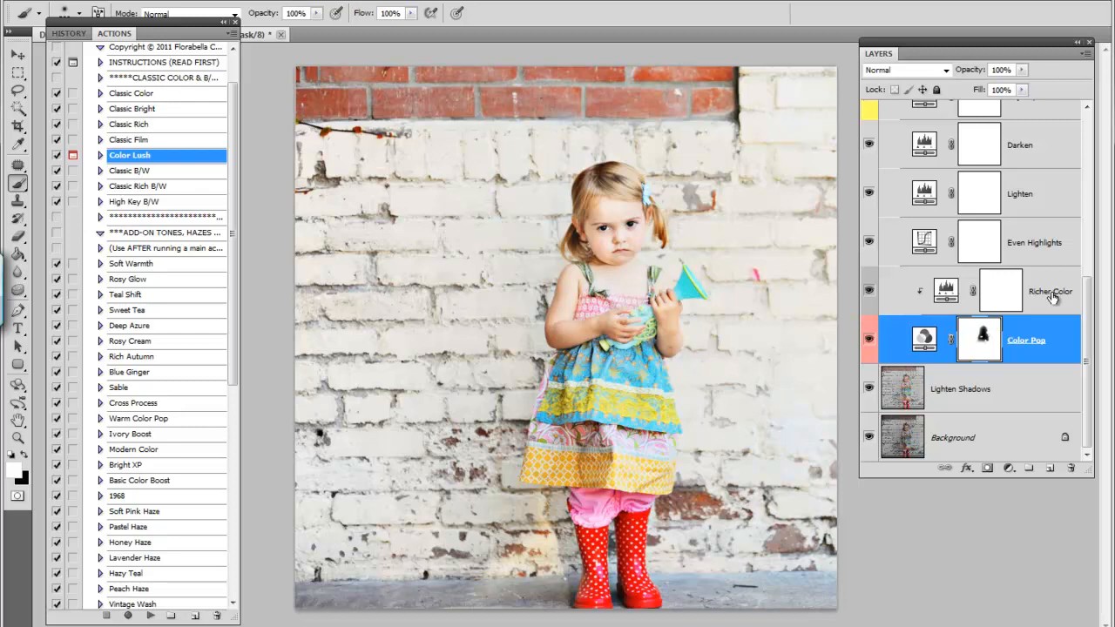
Step: Raise the Richer Color layer's opacity from 10% to around 42% and fine-tune it
click(1048, 291)
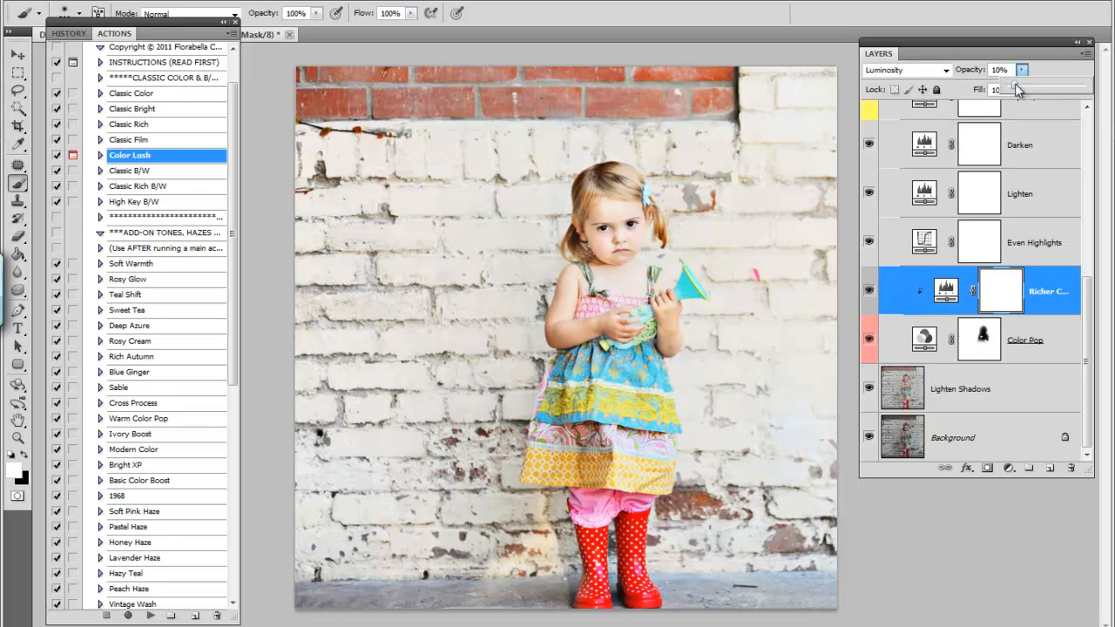
drag(1010, 78, 1054, 79)
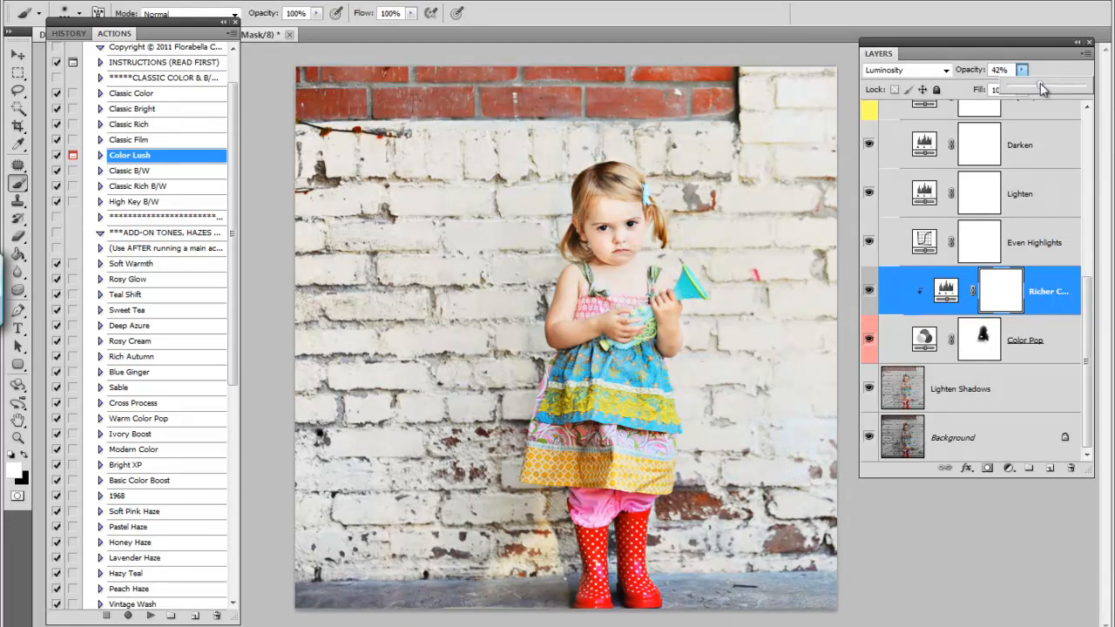
drag(1041, 90, 1034, 91)
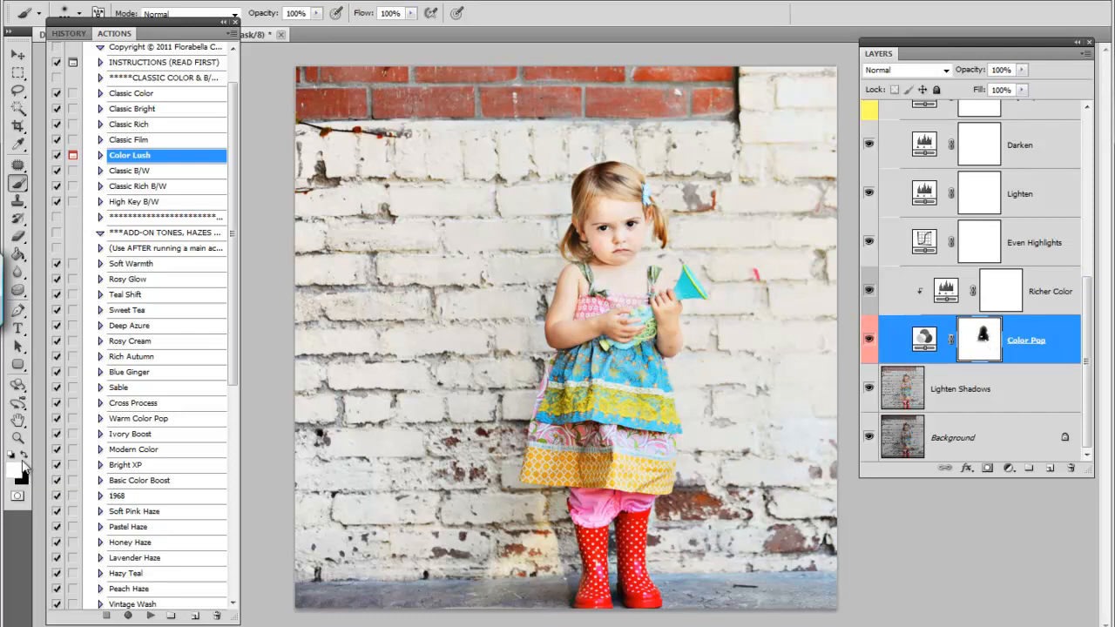
mouse_move(25, 456)
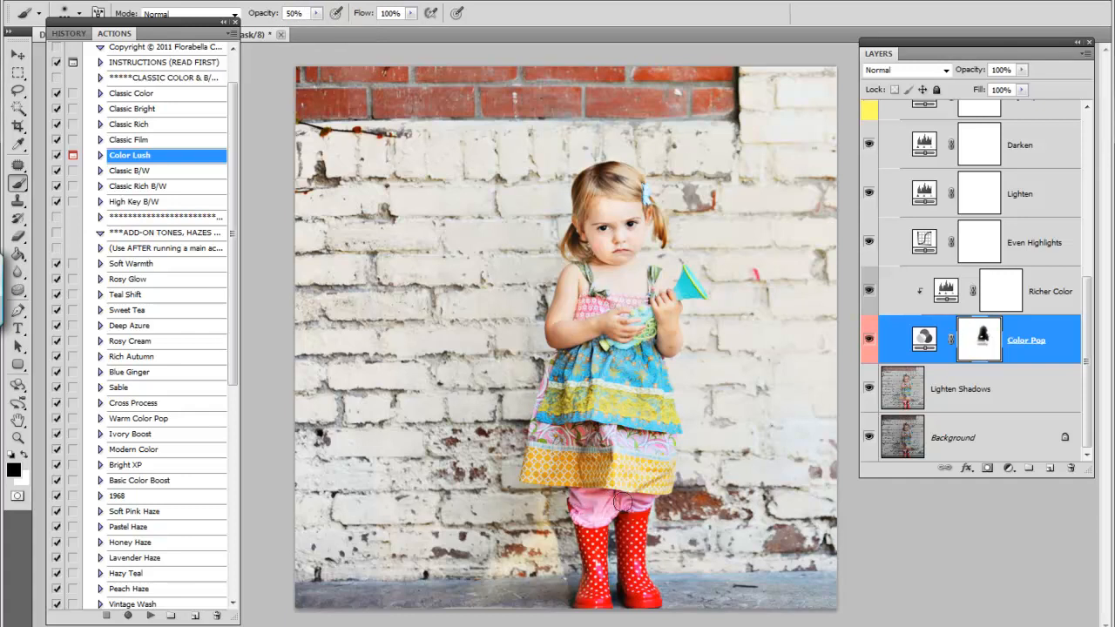
mouse_move(591, 508)
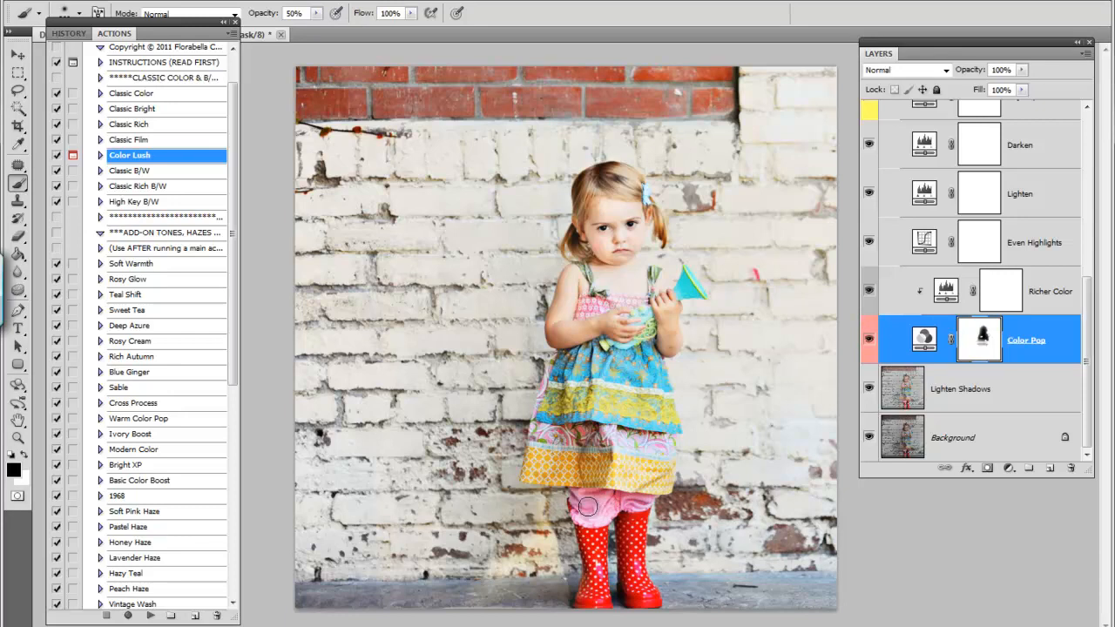
mouse_move(613, 503)
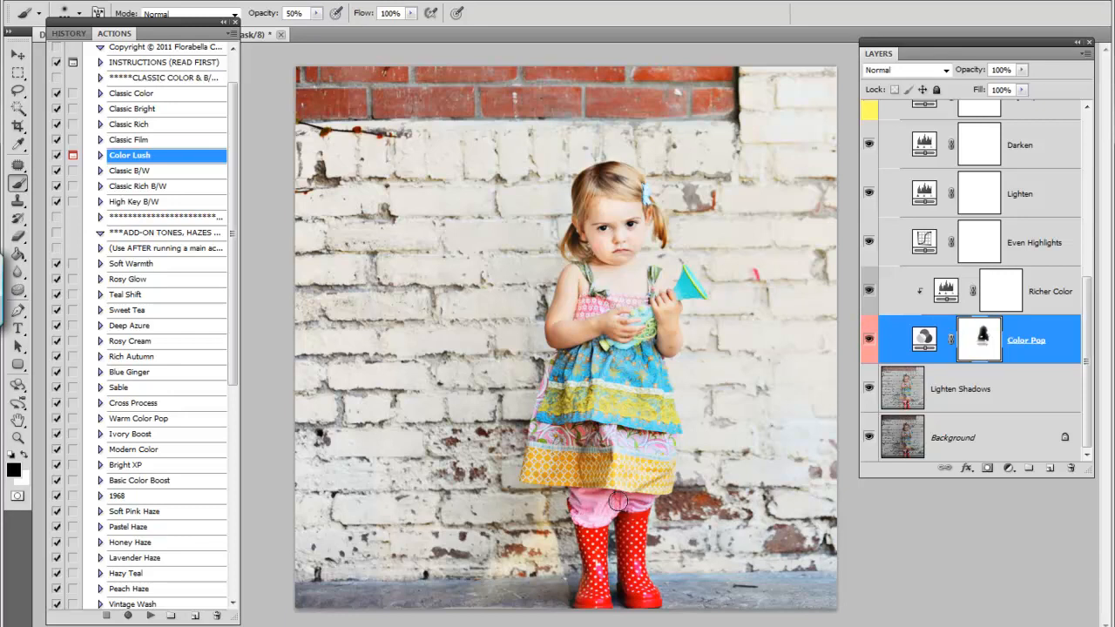
mouse_move(651, 474)
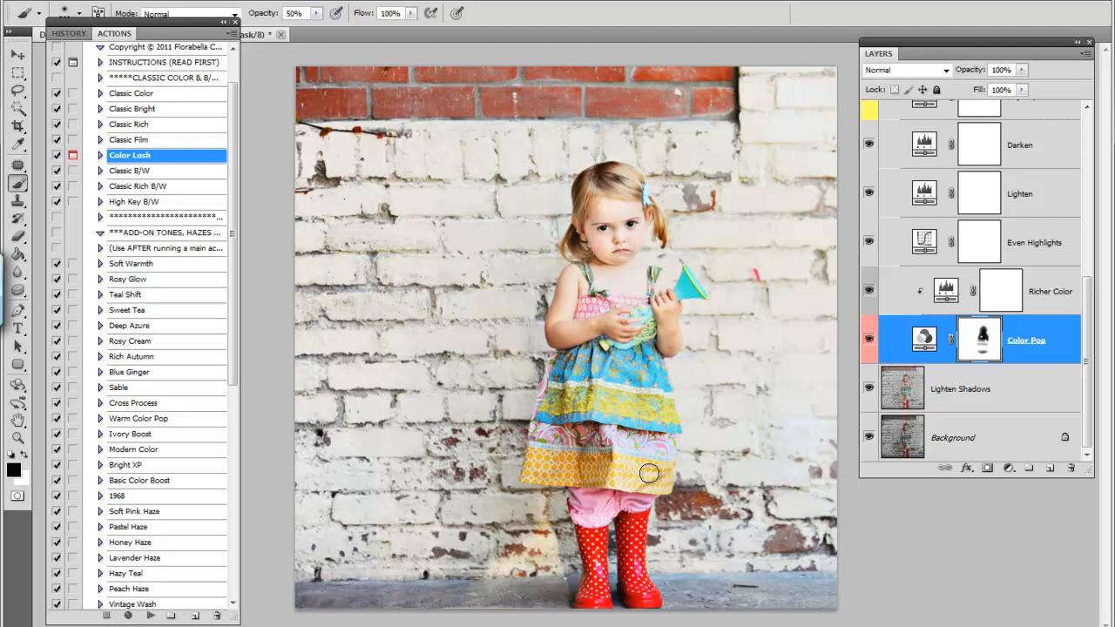
mouse_move(1049, 432)
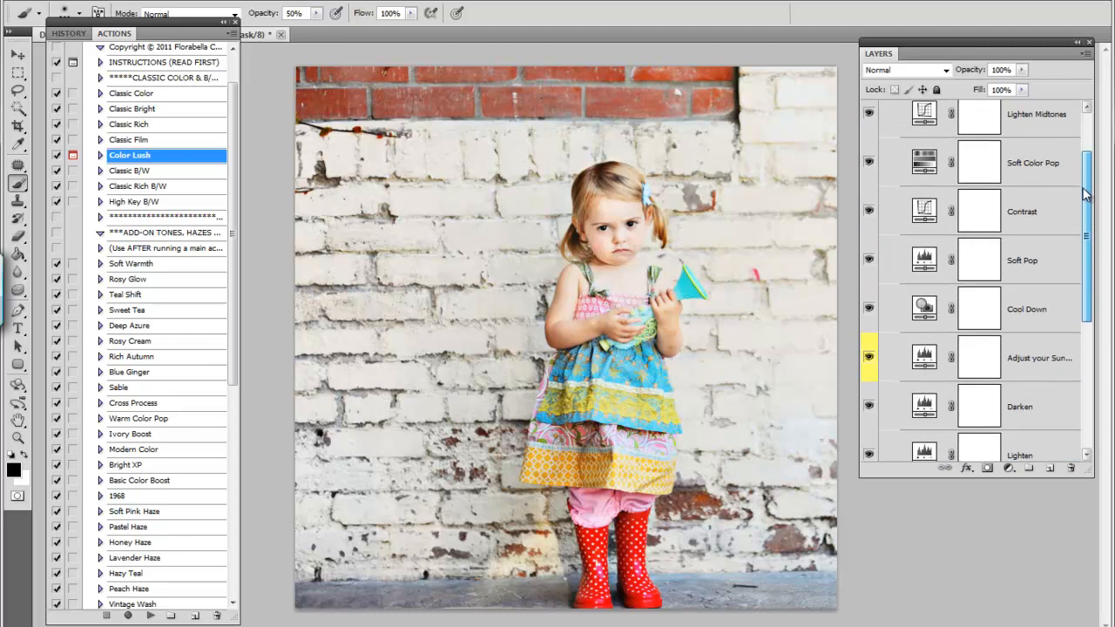
Step: Raise the 'Adjust your Sun...' warming layer's opacity from 10% to 44%
scroll(down, 3)
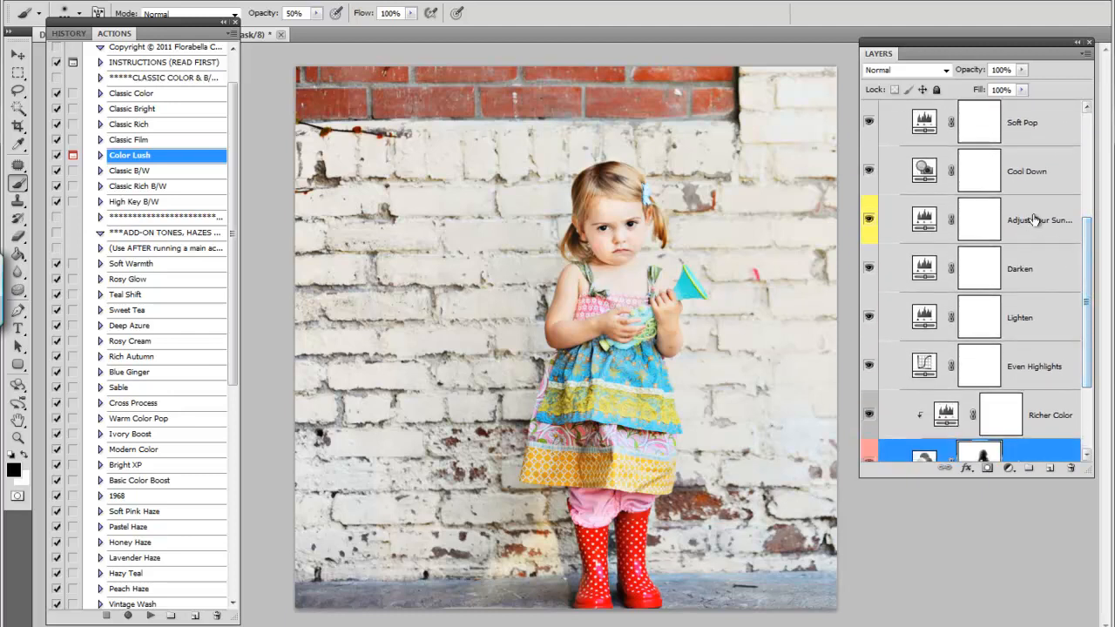
click(1036, 220)
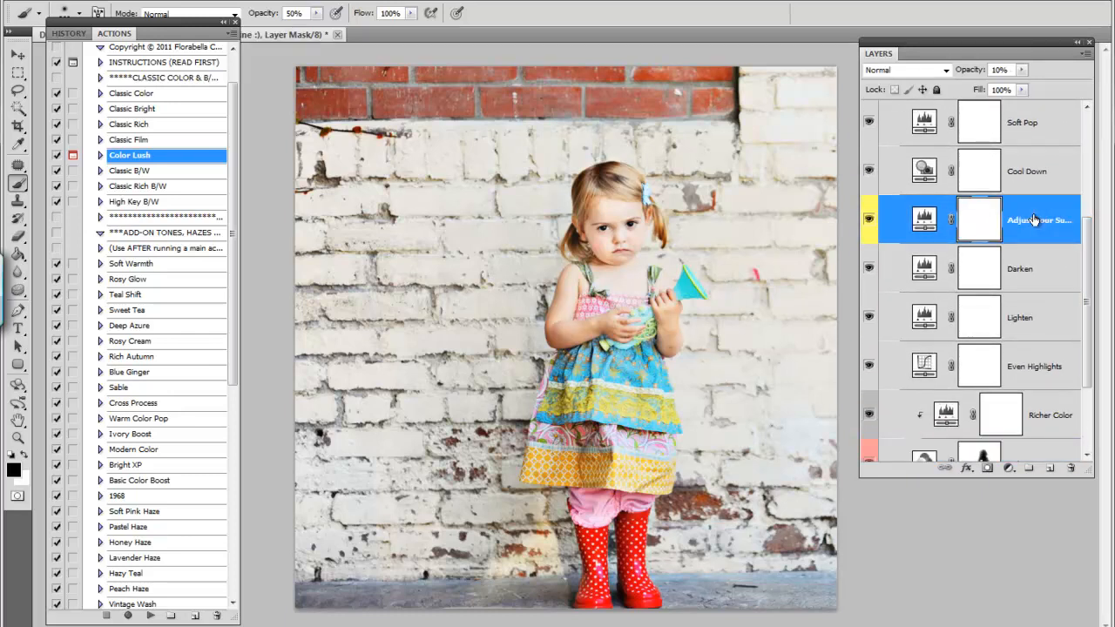
click(1022, 70)
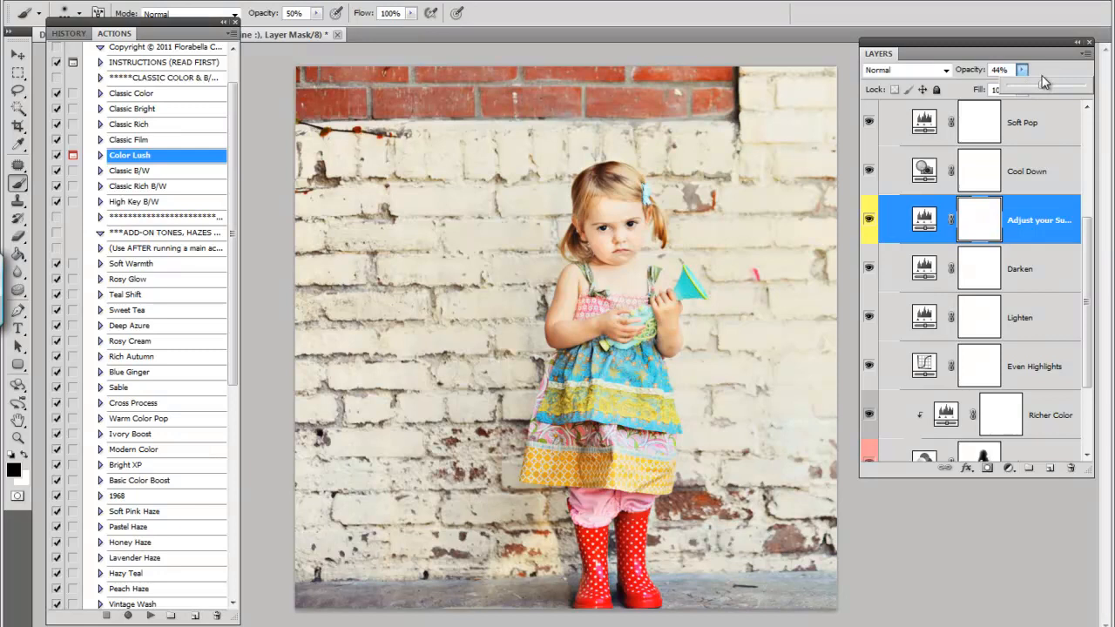
click(1000, 70)
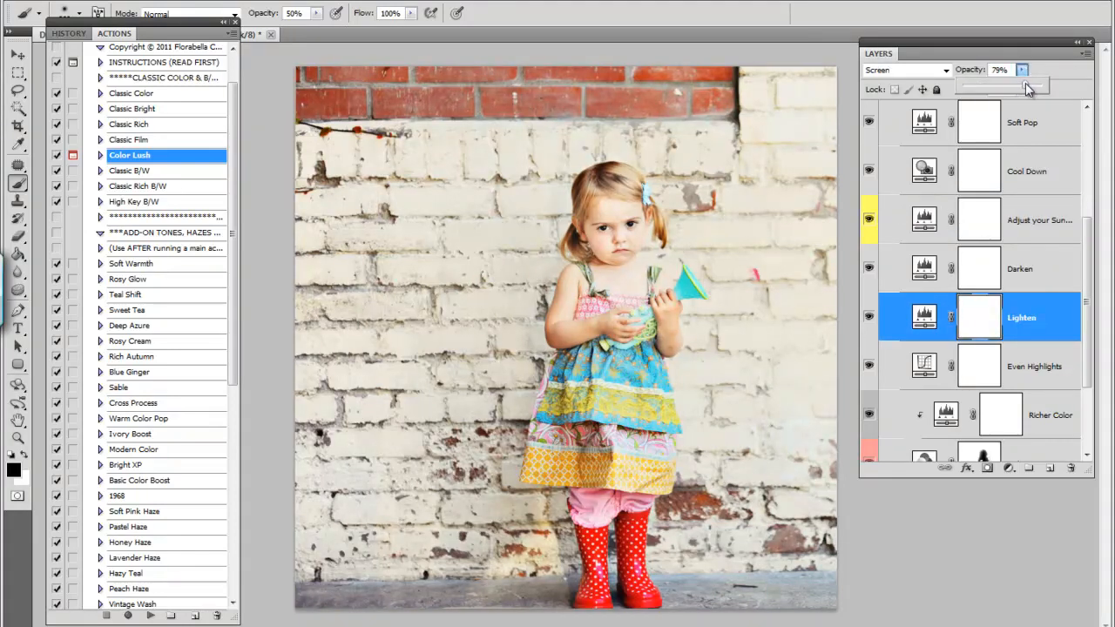
Step: Settle the Lighten layer at 75% opacity and compare against the original Background
drag(1027, 87, 1035, 87)
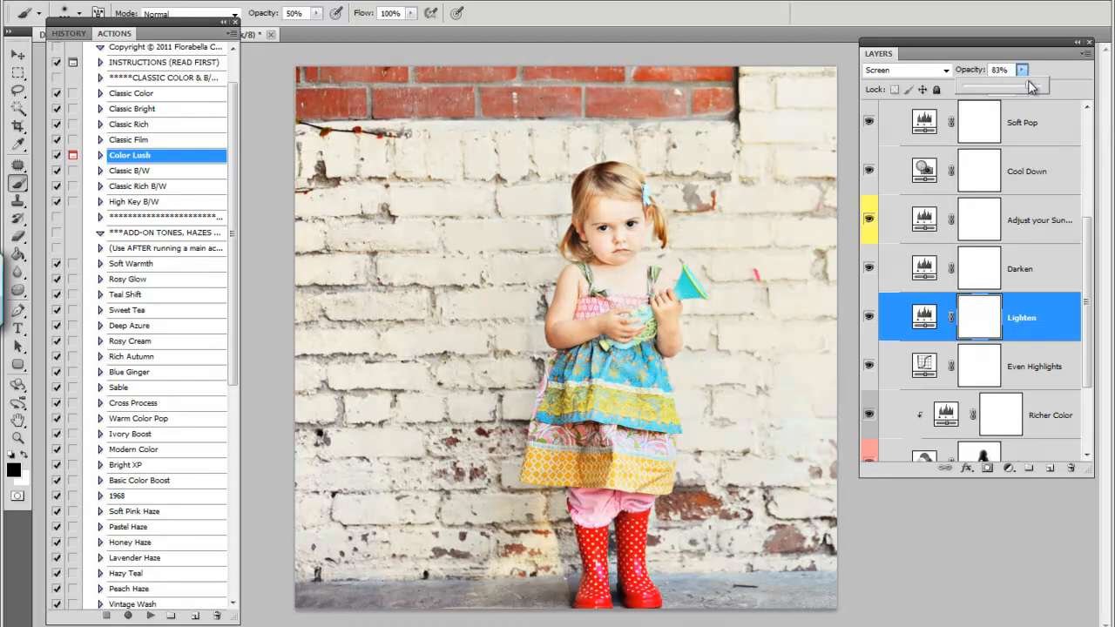
drag(1031, 87, 1019, 87)
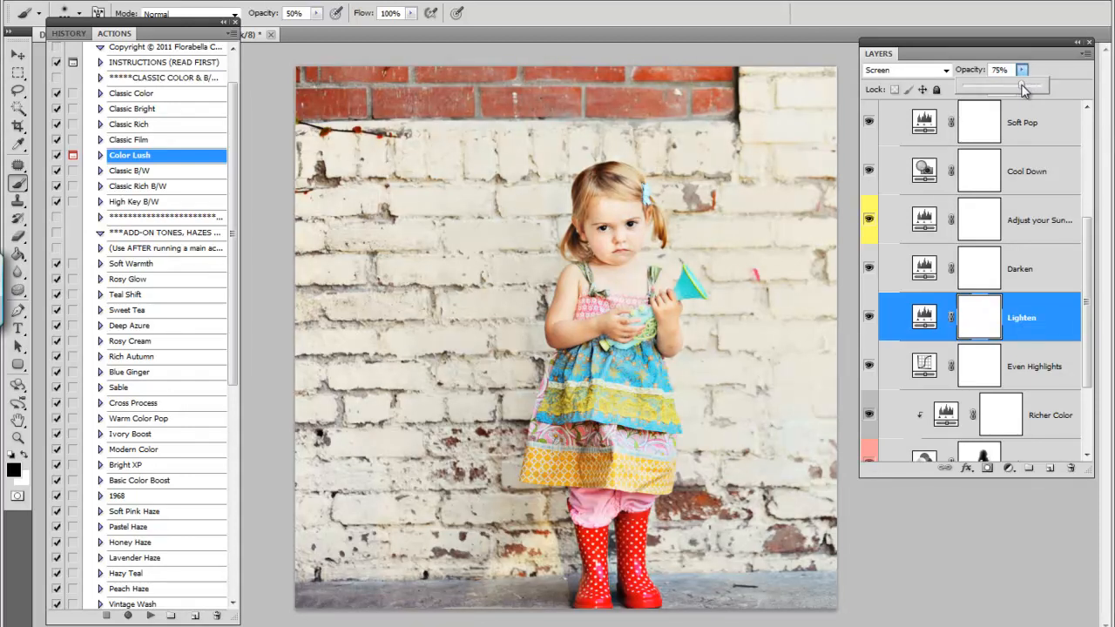
scroll(down, 3)
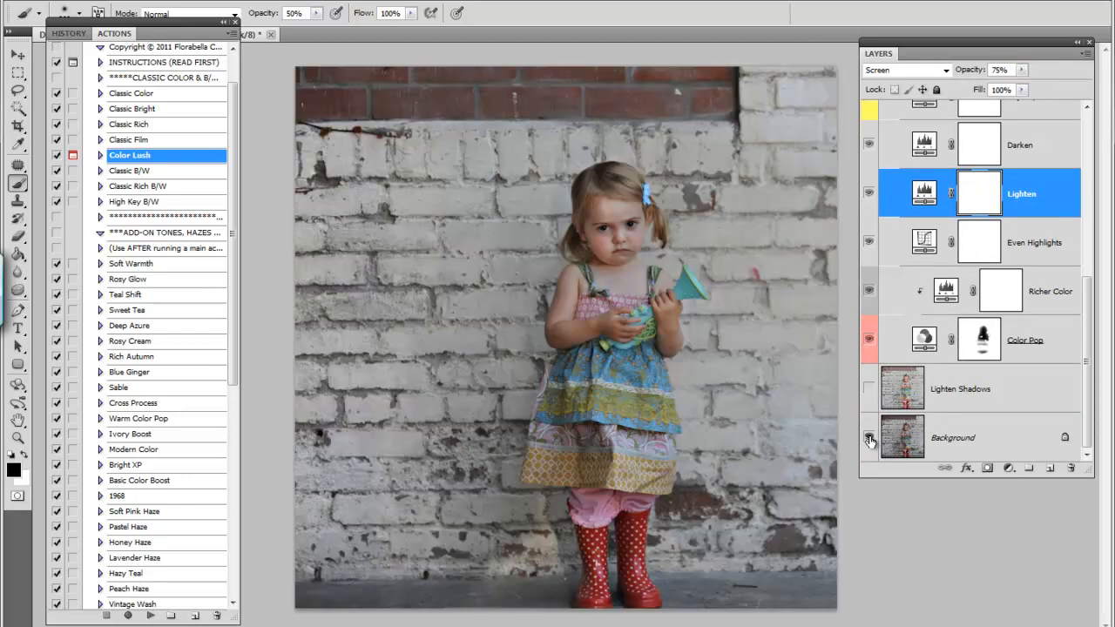
click(867, 339)
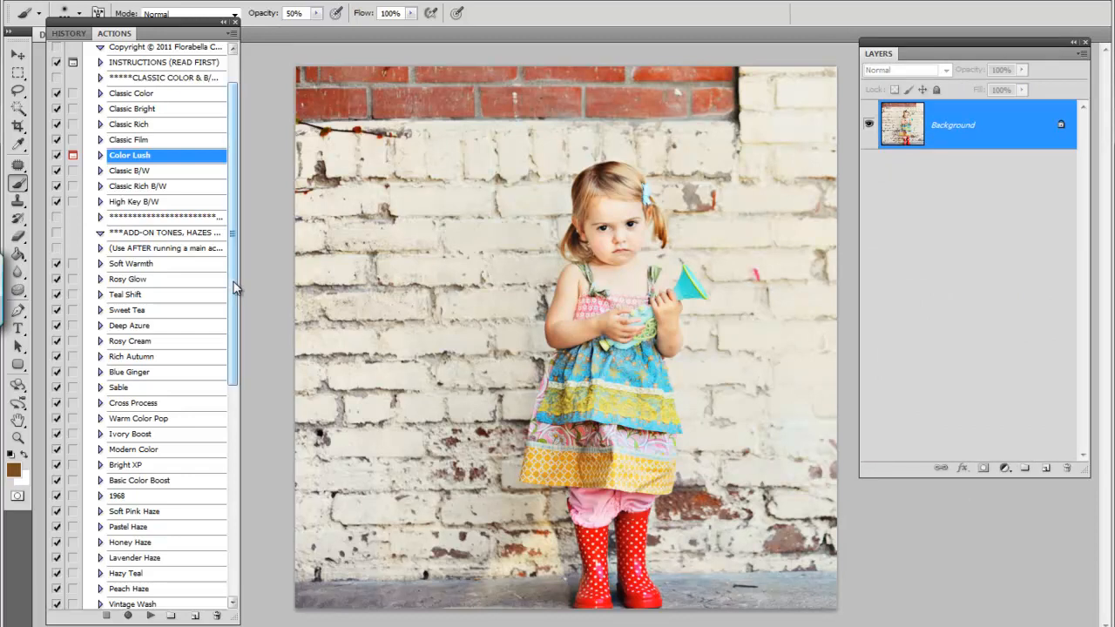
Step: Play the Clarity / Defog workflow enhancer and toggle its 80% layer to compare
scroll(down, 3)
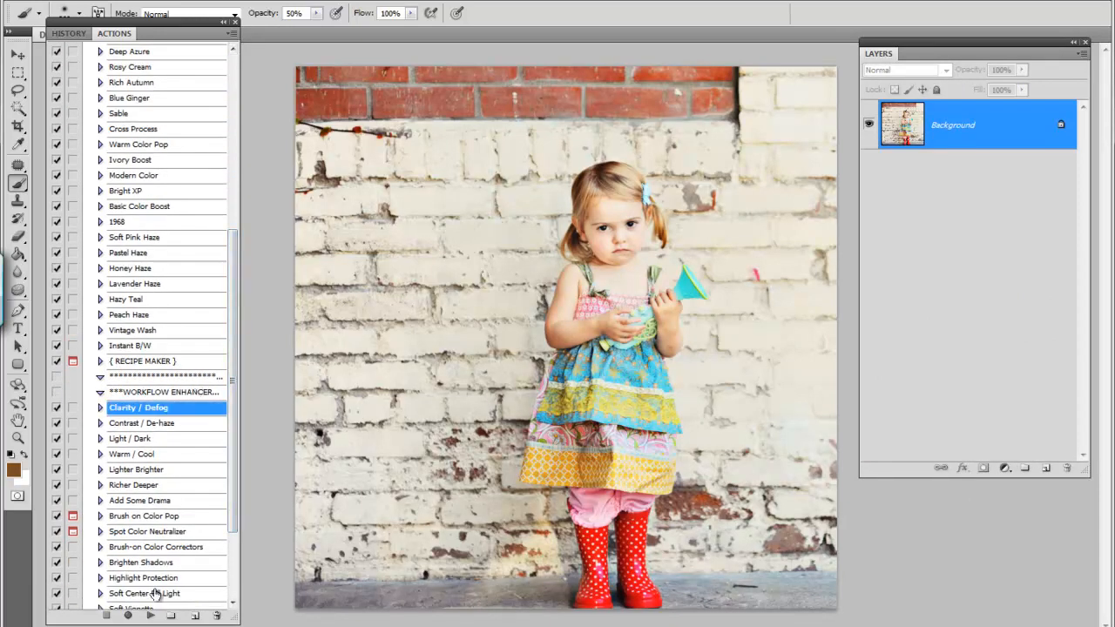
click(150, 615)
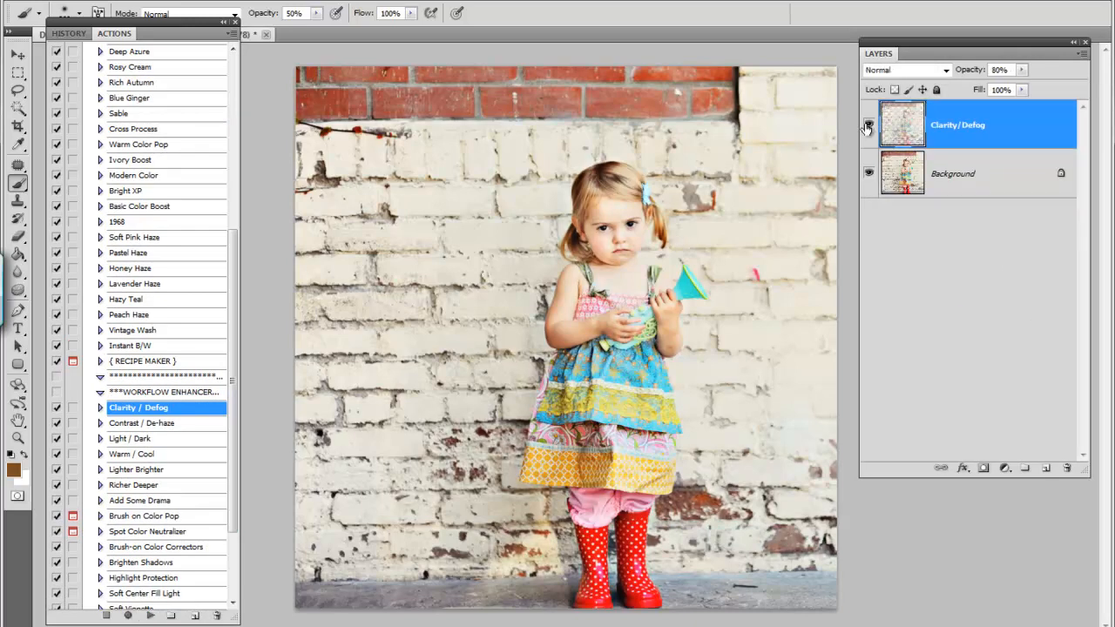
click(867, 125)
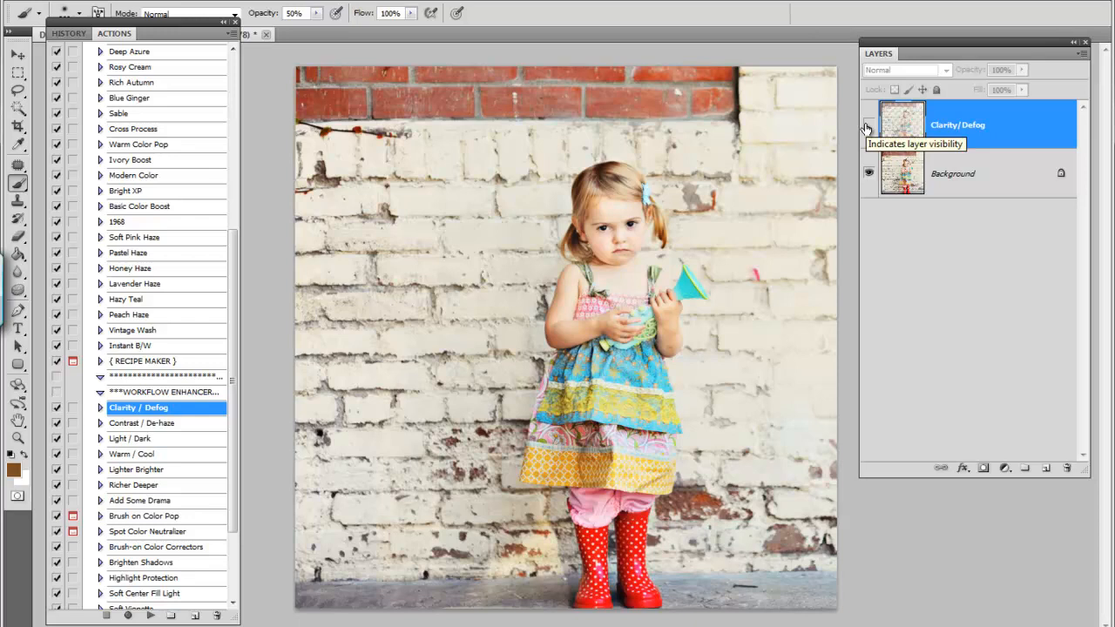
click(868, 126)
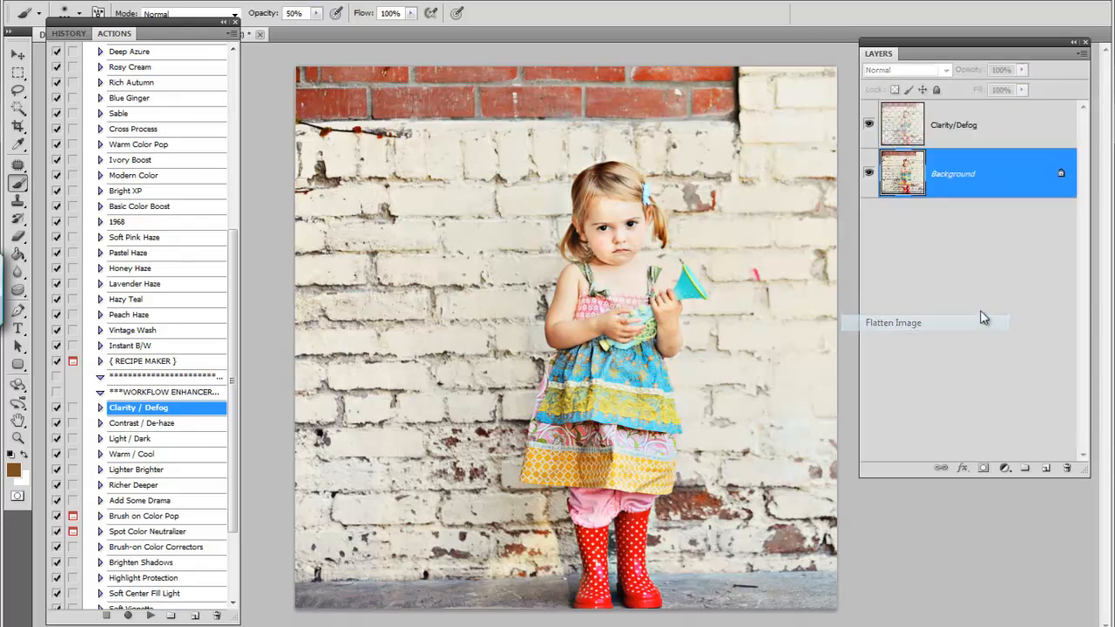
Step: Flatten the image into one Background layer and pick the Patch Tool for the pink spot
click(892, 322)
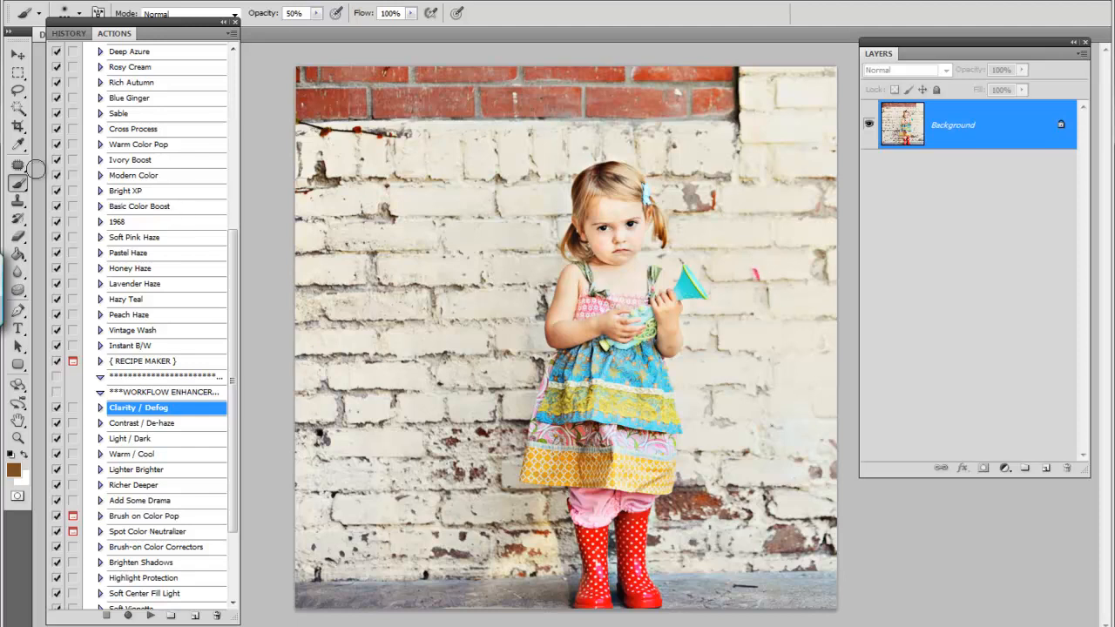
mouse_move(17, 166)
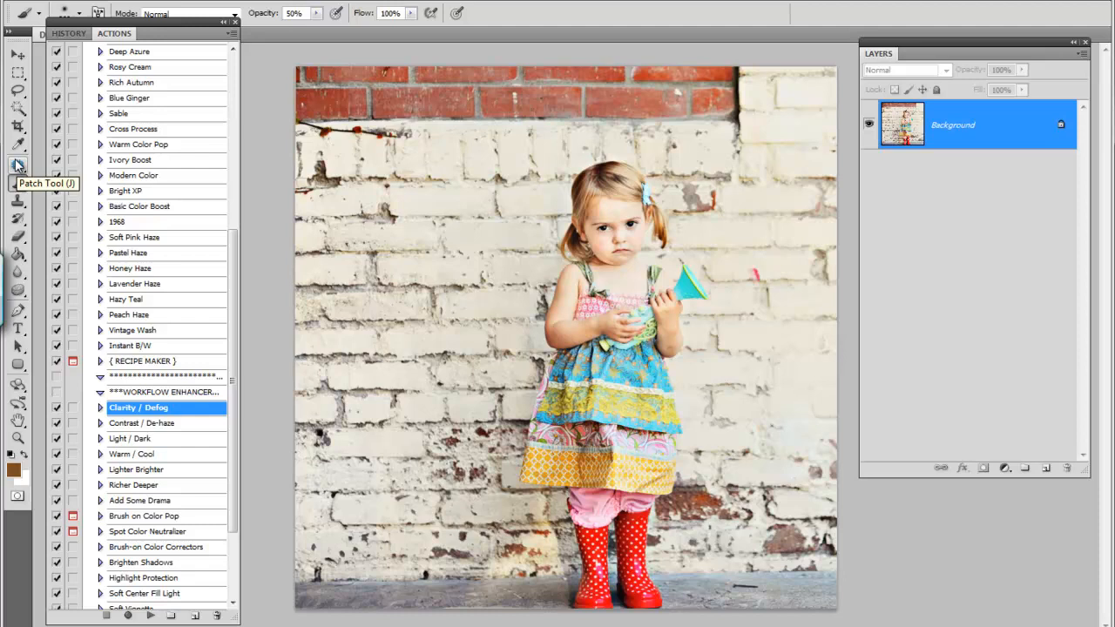
click(17, 165)
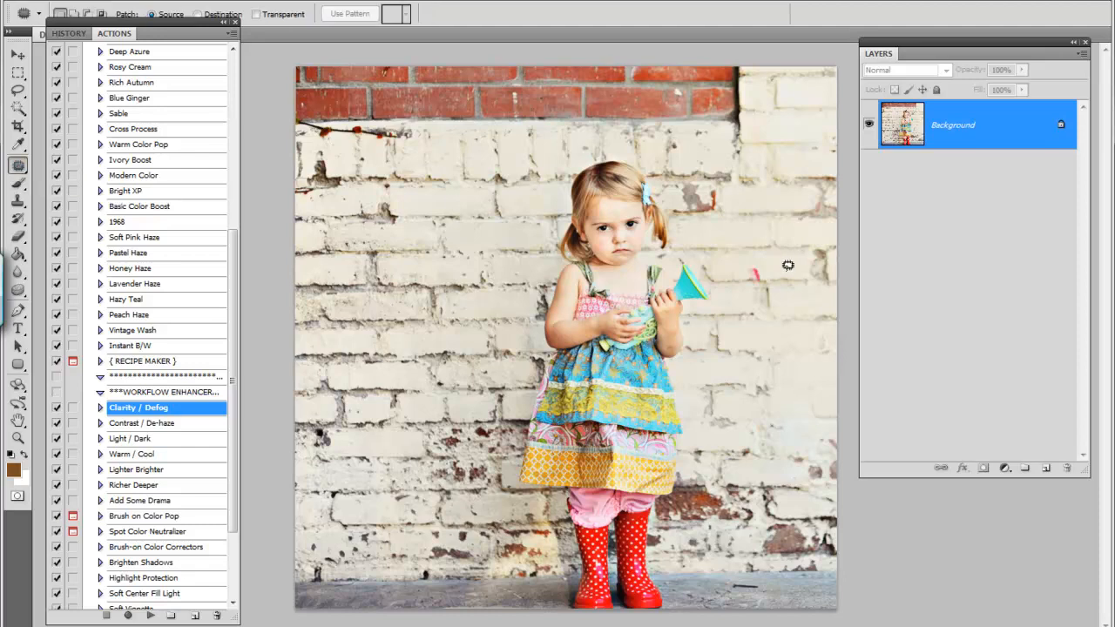
mouse_move(752, 265)
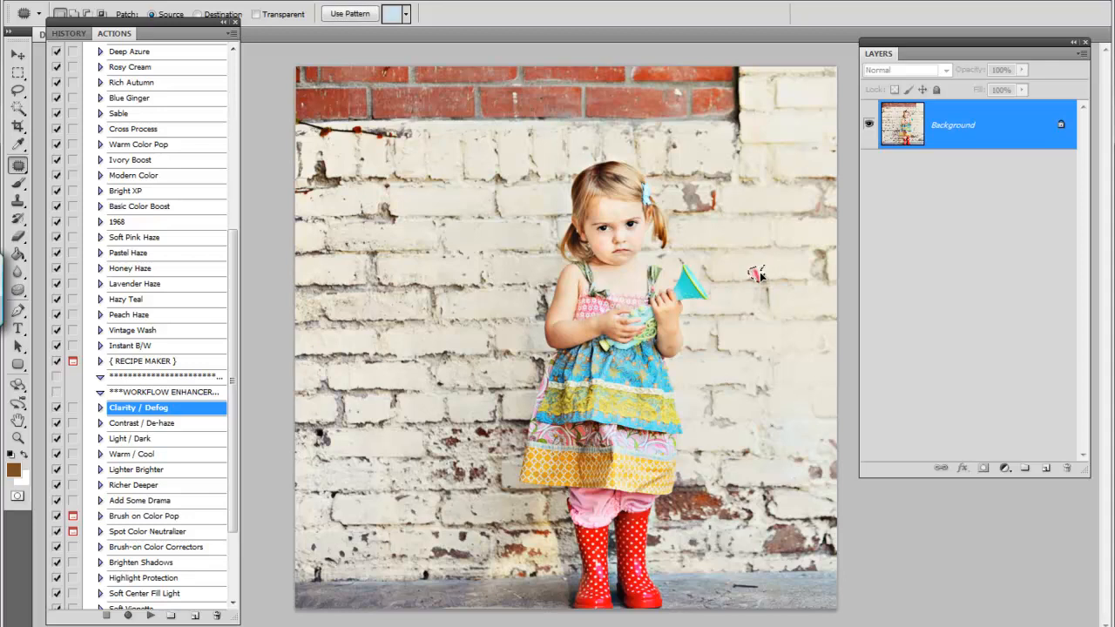
mouse_move(773, 263)
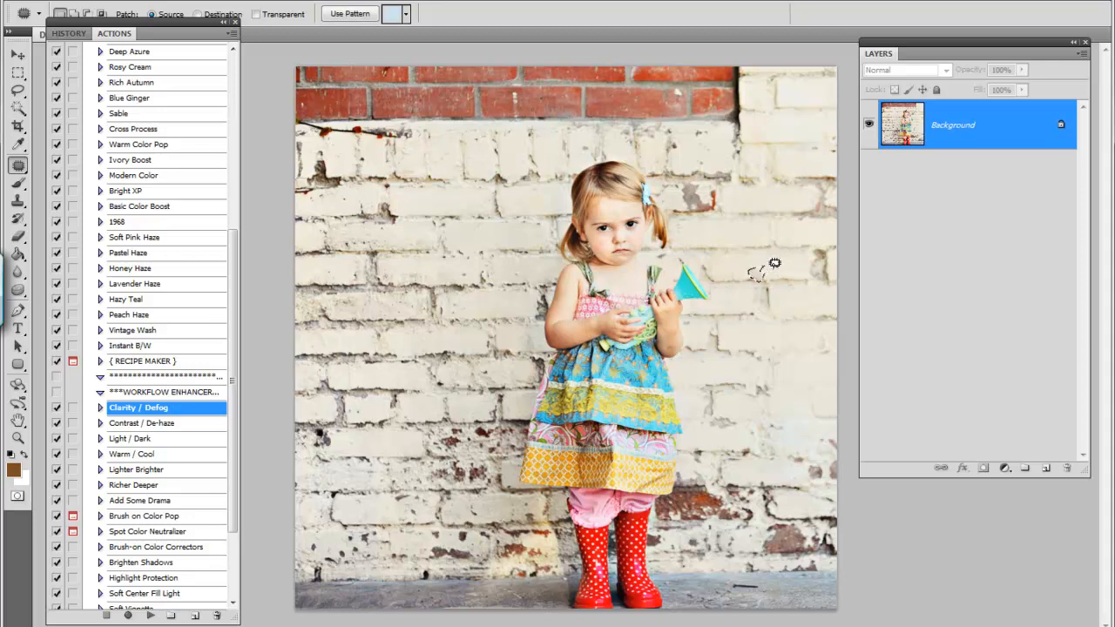
mouse_move(787, 265)
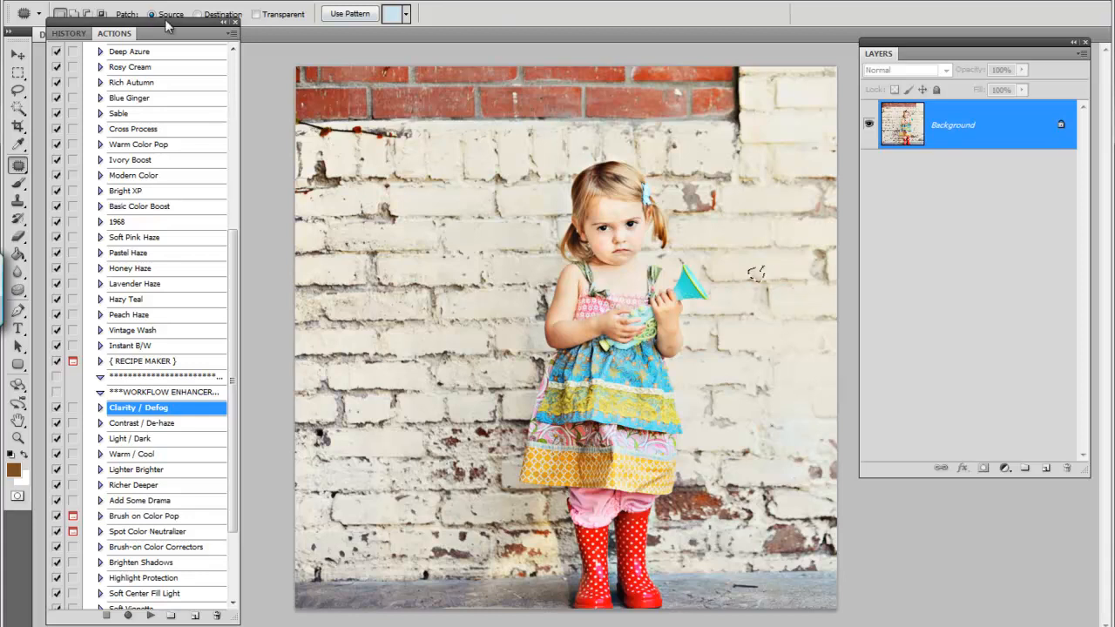
mouse_move(1052, 76)
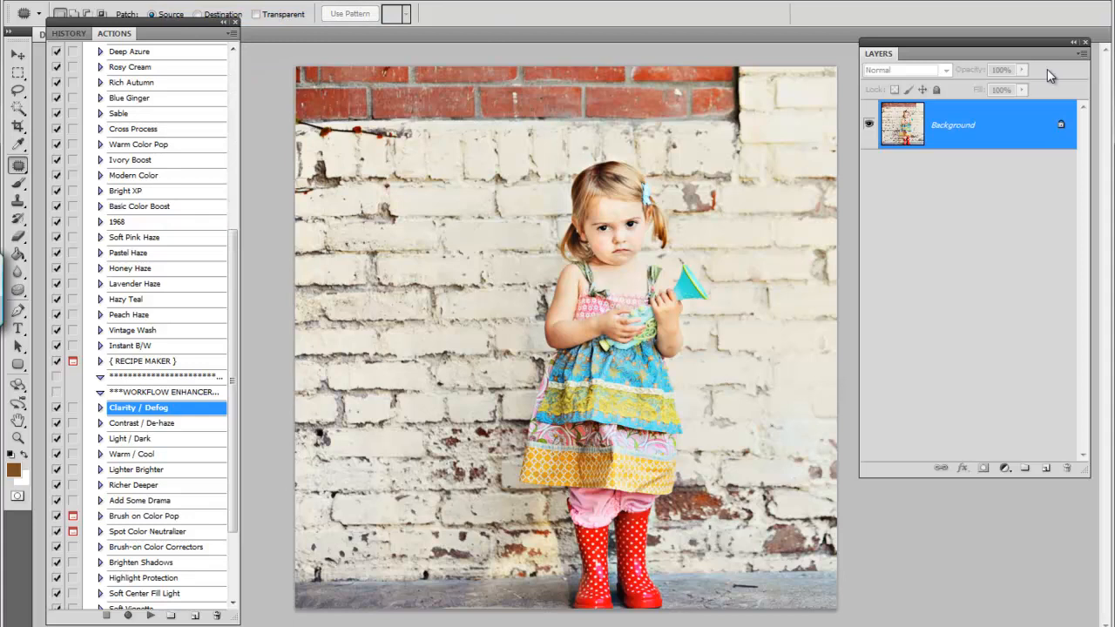
mouse_move(1049, 146)
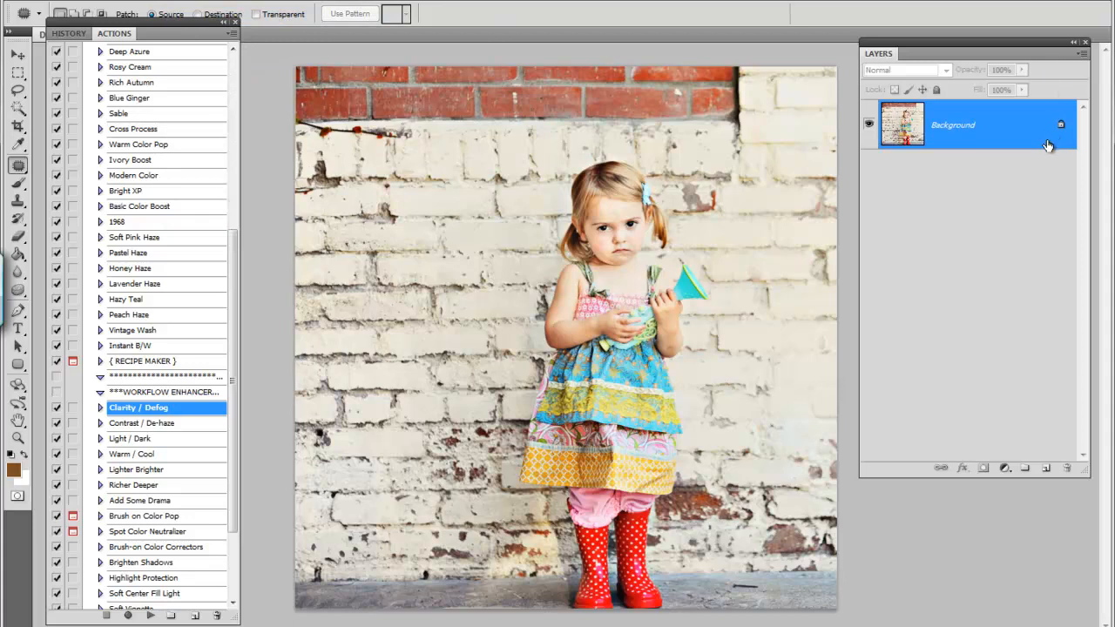
mouse_move(219, 284)
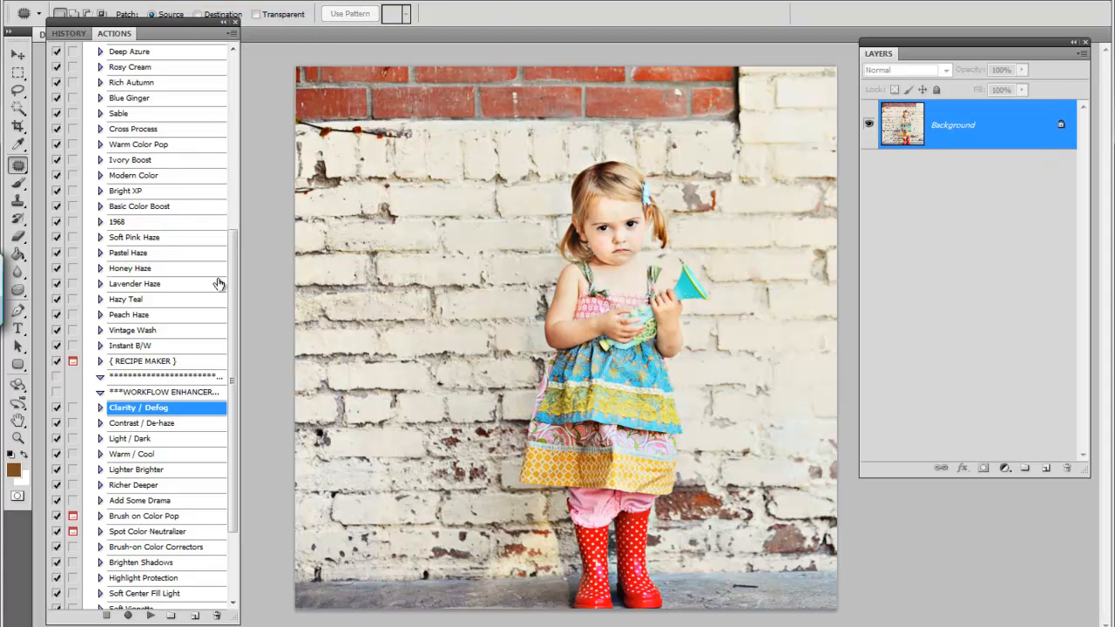
Step: Switch to the Clone Stamp Tool to blend the remaining spot traces into the brick wall
click(18, 202)
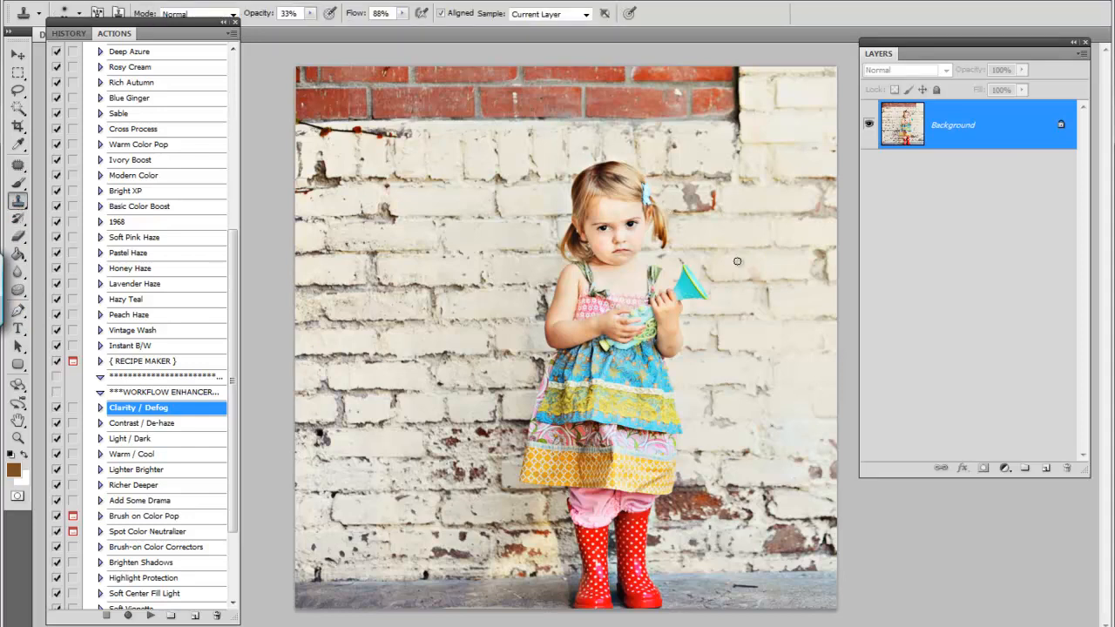
mouse_move(773, 265)
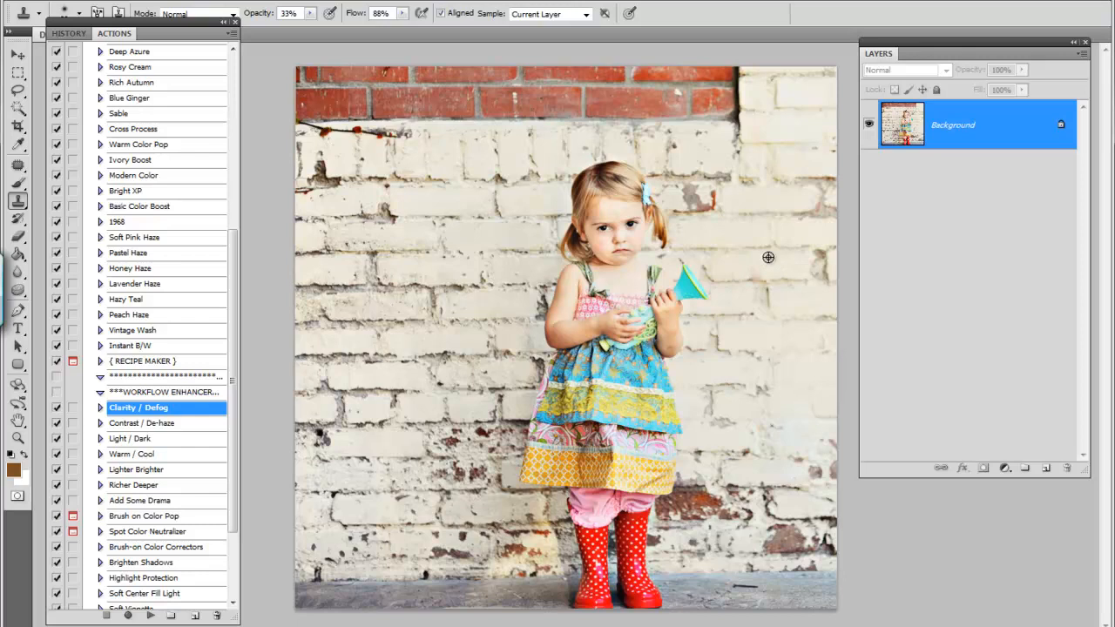
mouse_move(754, 277)
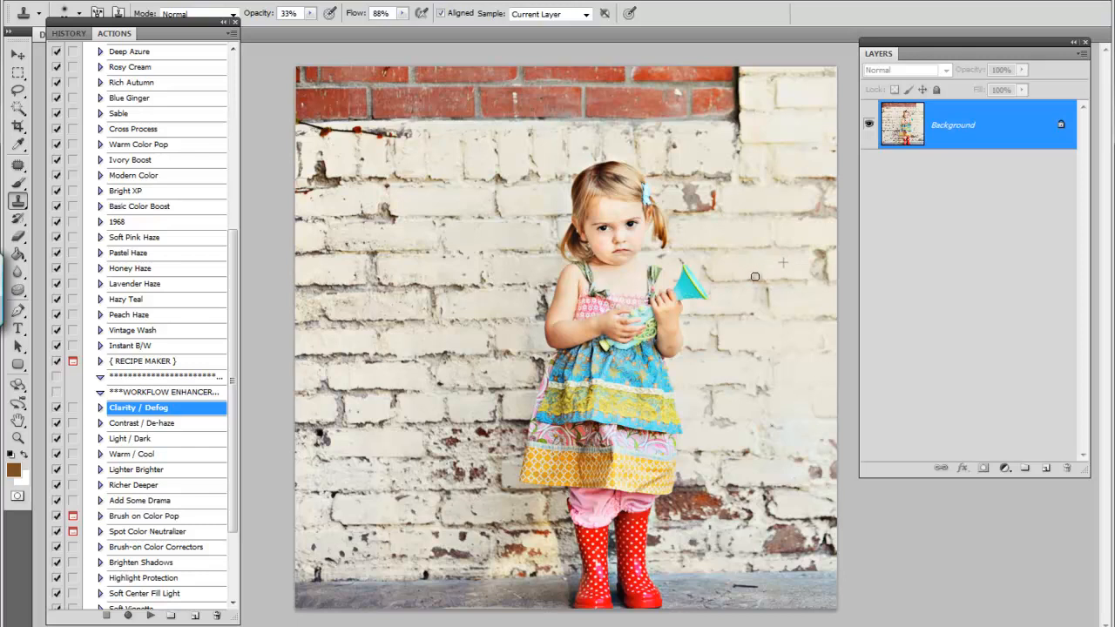
mouse_move(754, 267)
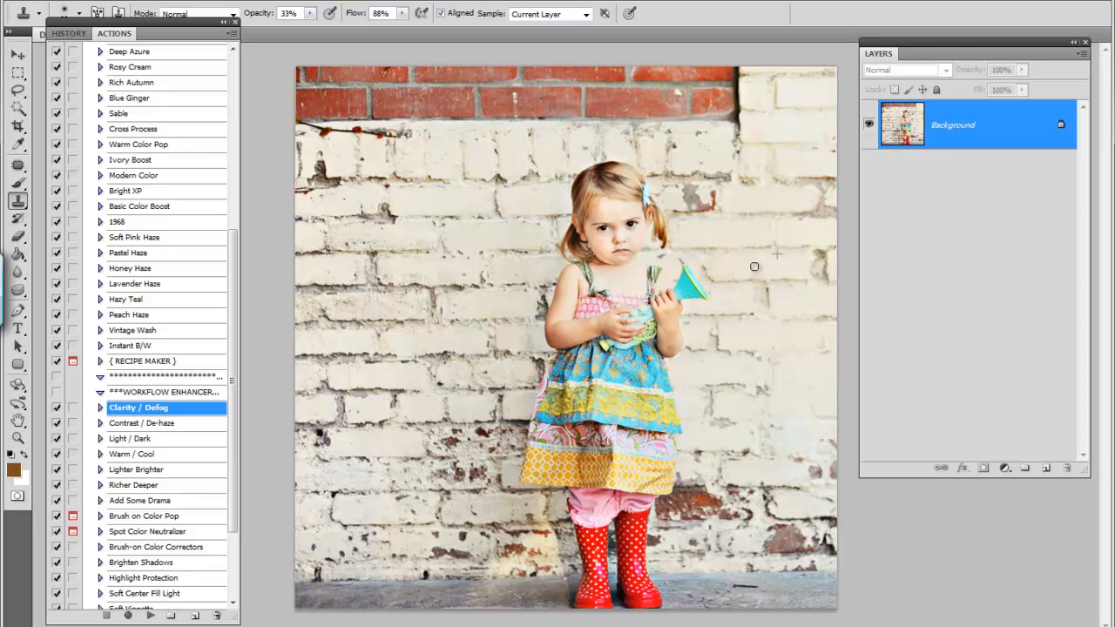